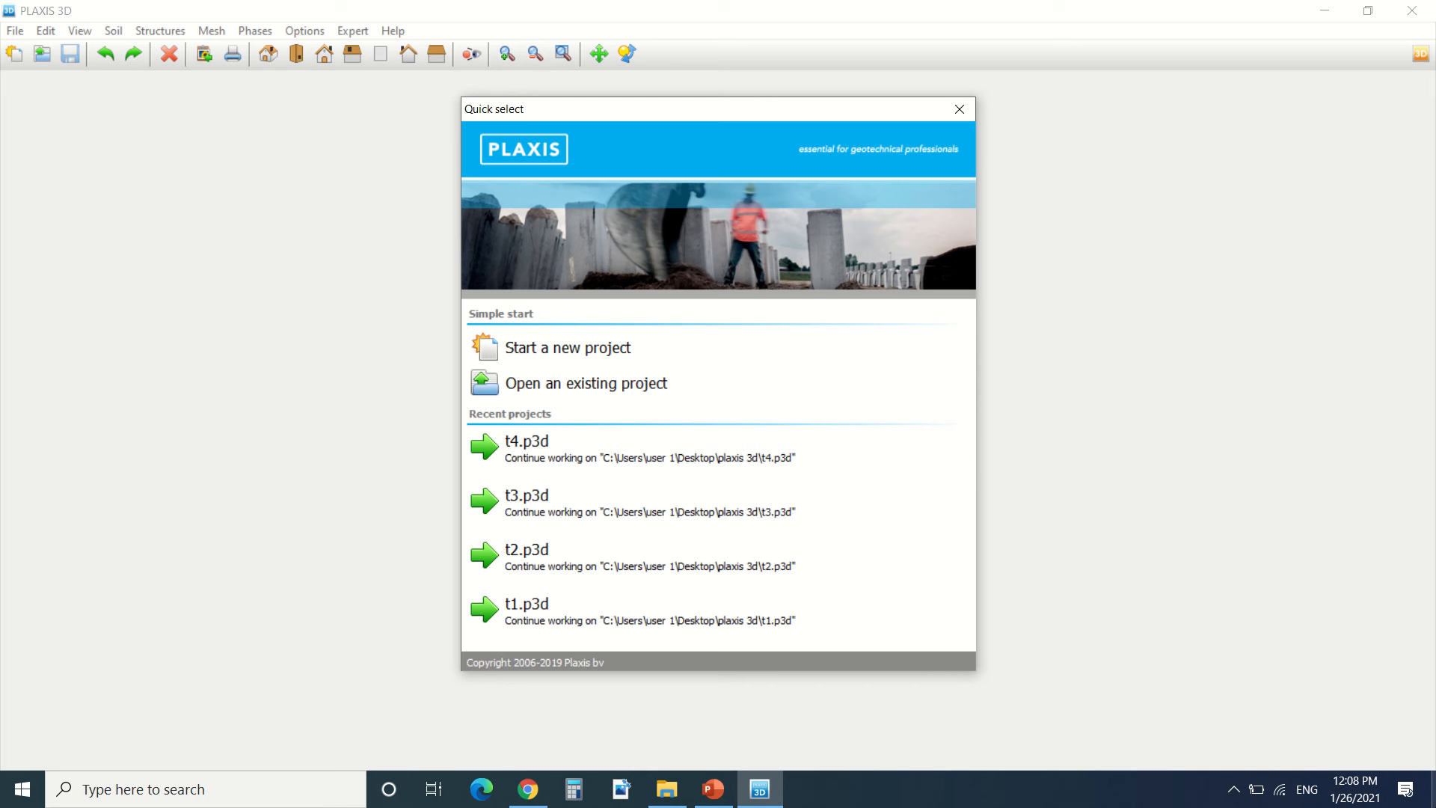
{"action": "mouse_move", "coordinate": [973, 543]}
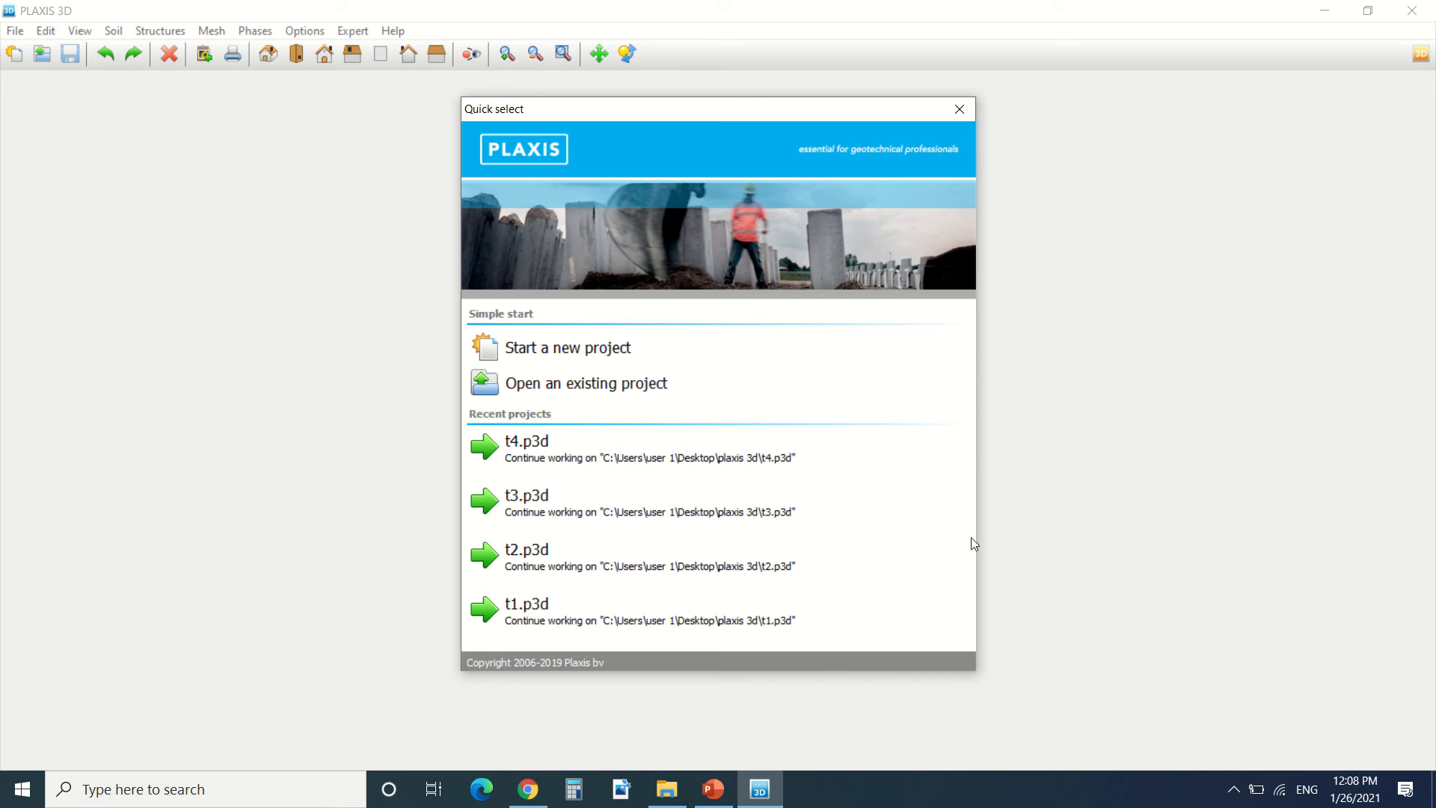
- Start a new project titled 'tutorial 1' and keep 10-noded elements in the model settings
{"action": "left_click", "coordinate": [958, 109]}
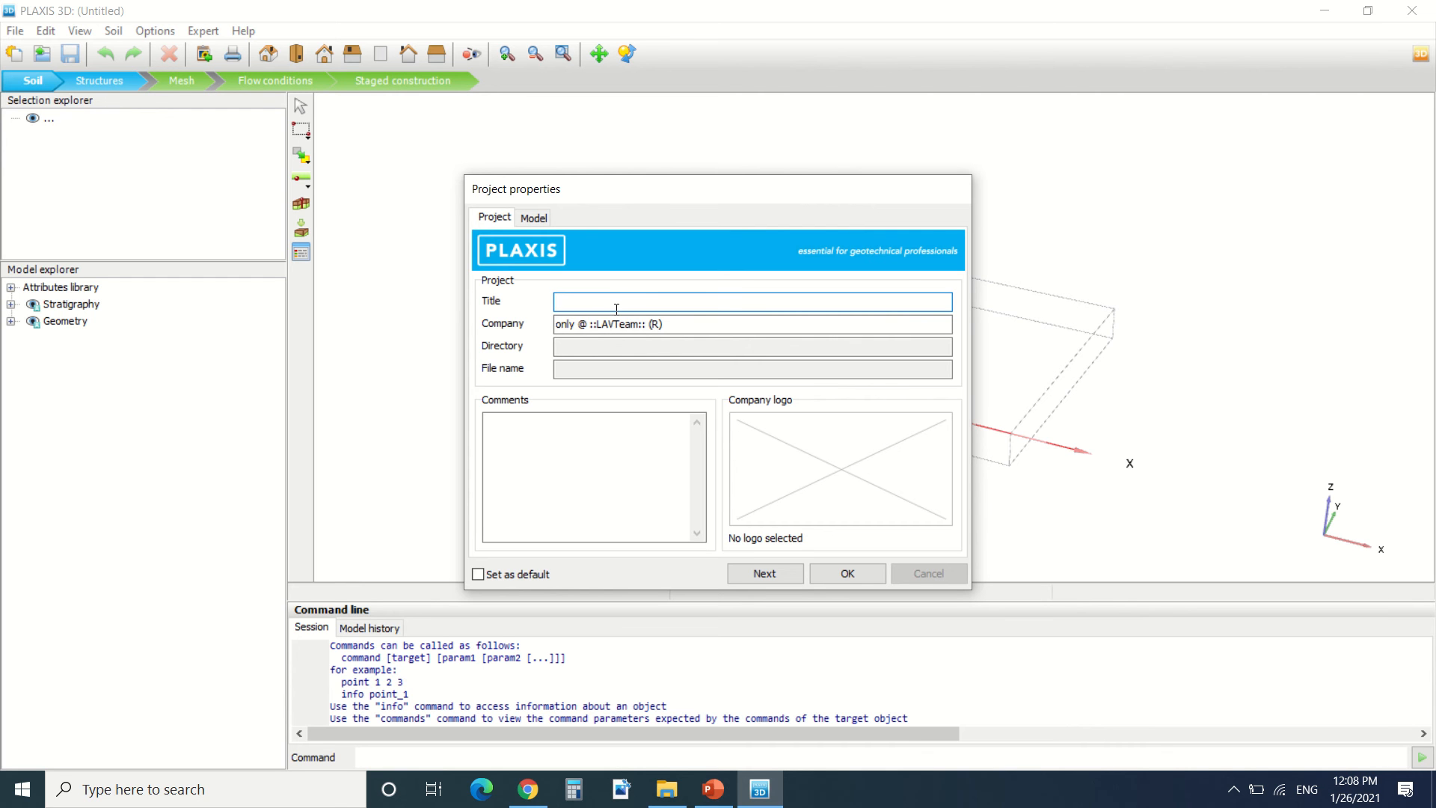
{"action": "type", "text": "tutorial 1"}
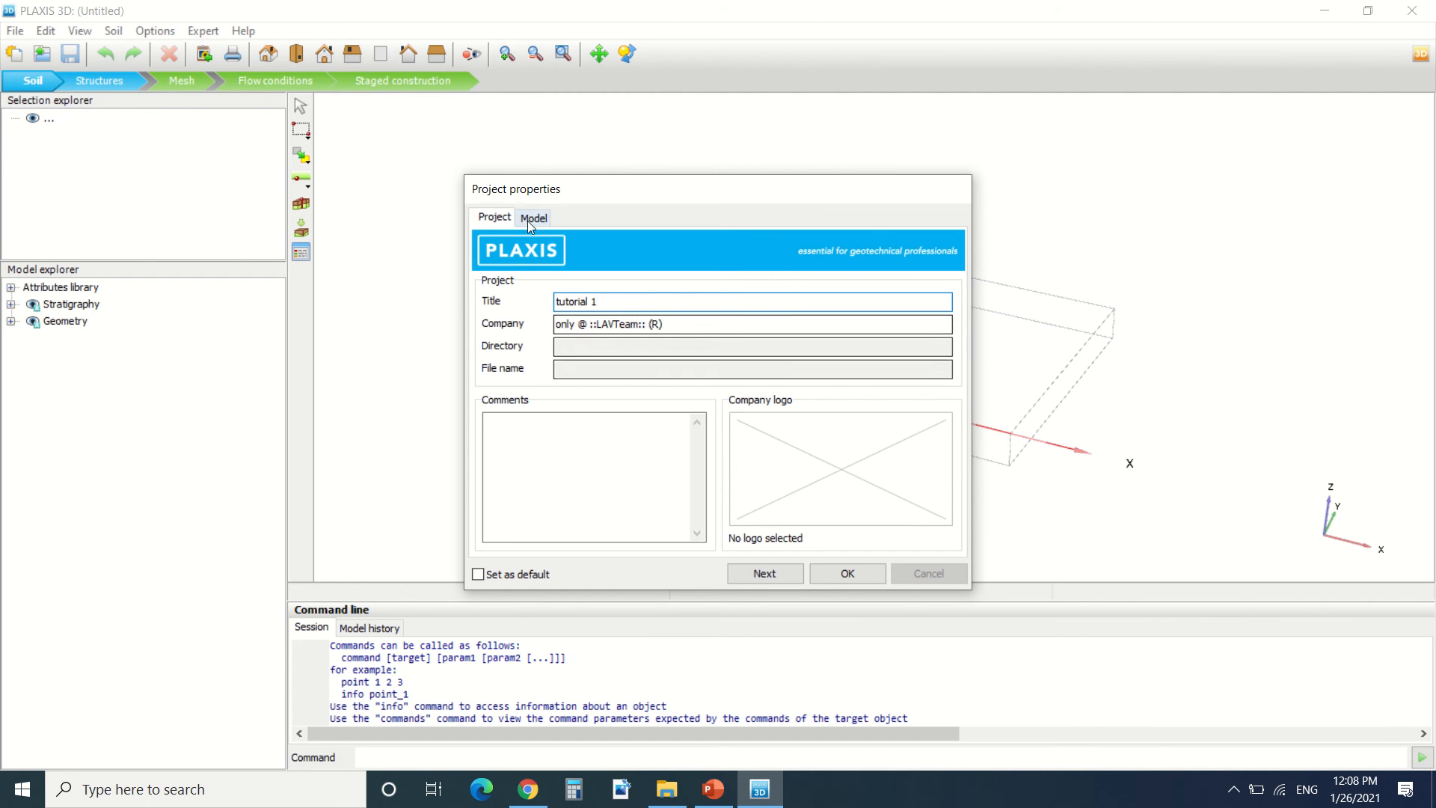
{"action": "left_click", "coordinate": [534, 217]}
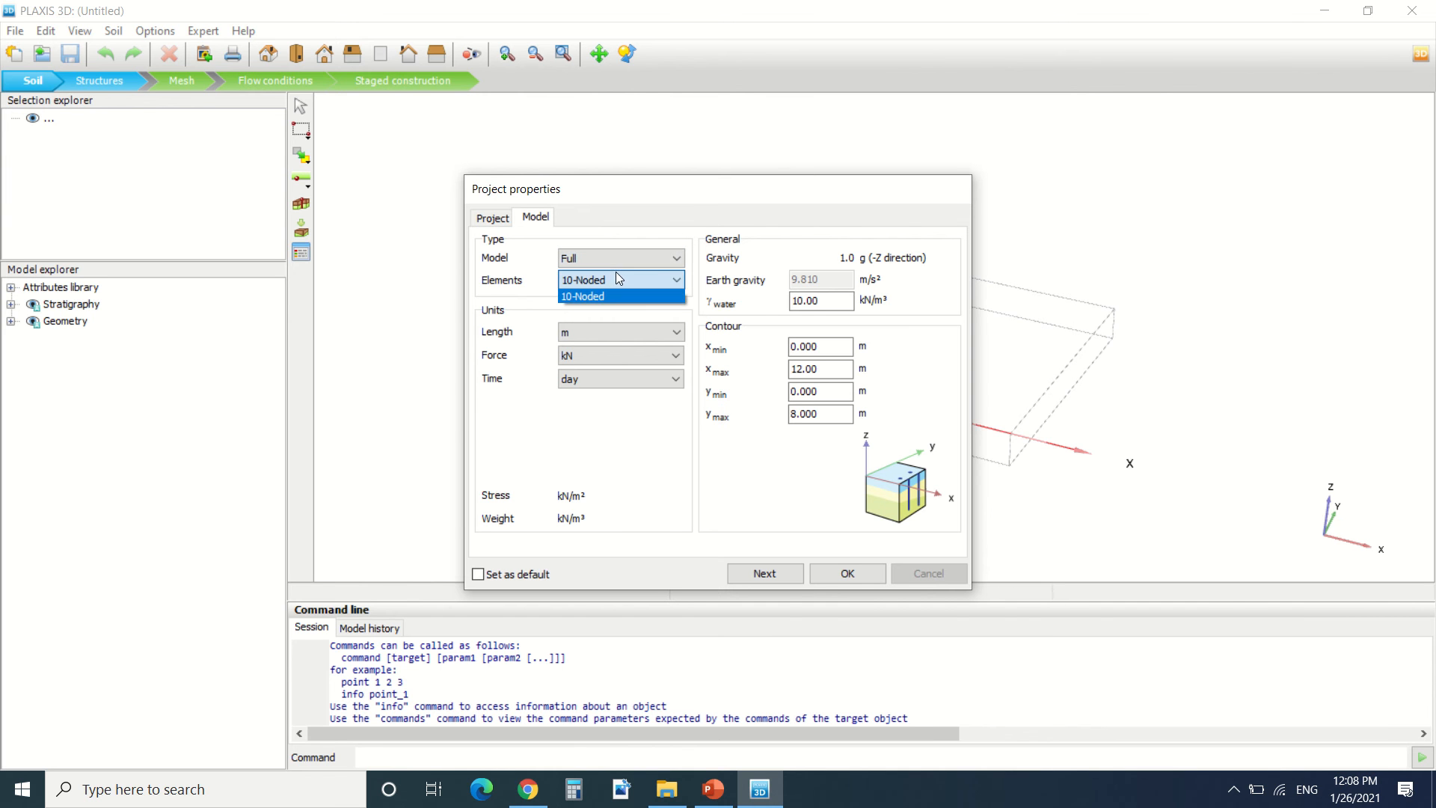
{"action": "left_click", "coordinate": [582, 296]}
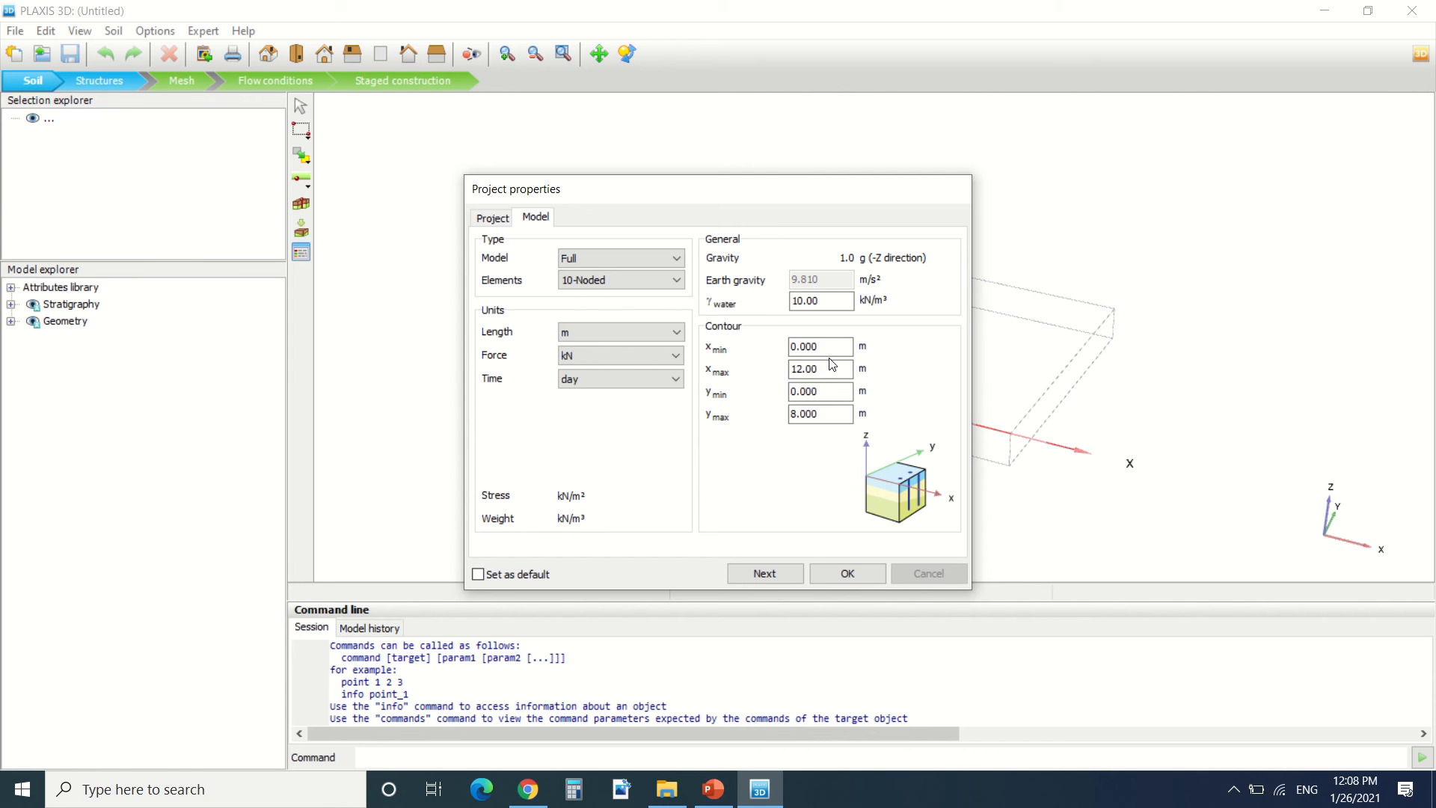
{"action": "mouse_move", "coordinate": [785, 365]}
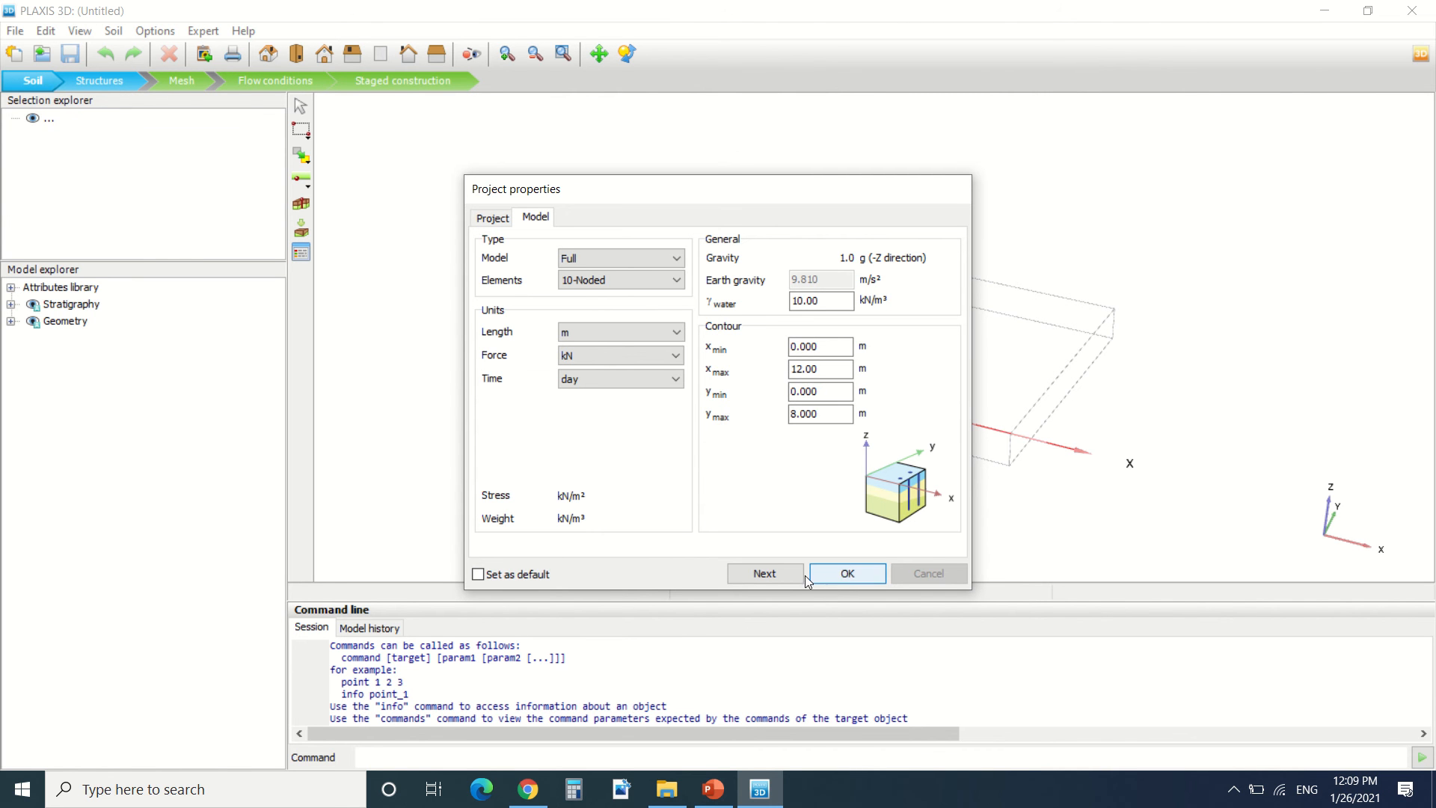
- Confirm the project properties so the empty 12 by 8 m soil contour appears
{"action": "left_click", "coordinate": [844, 573]}
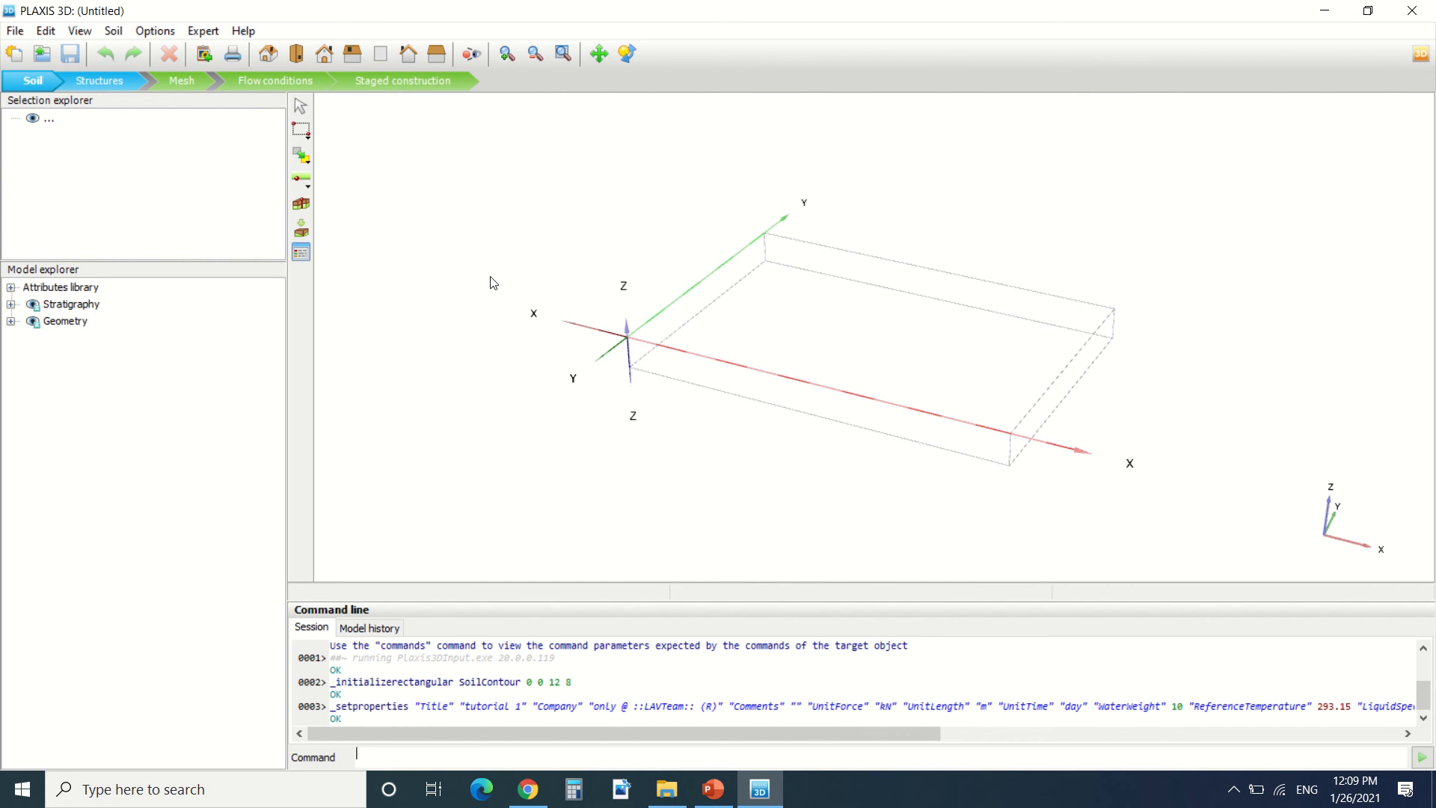
{"action": "mouse_move", "coordinate": [341, 210]}
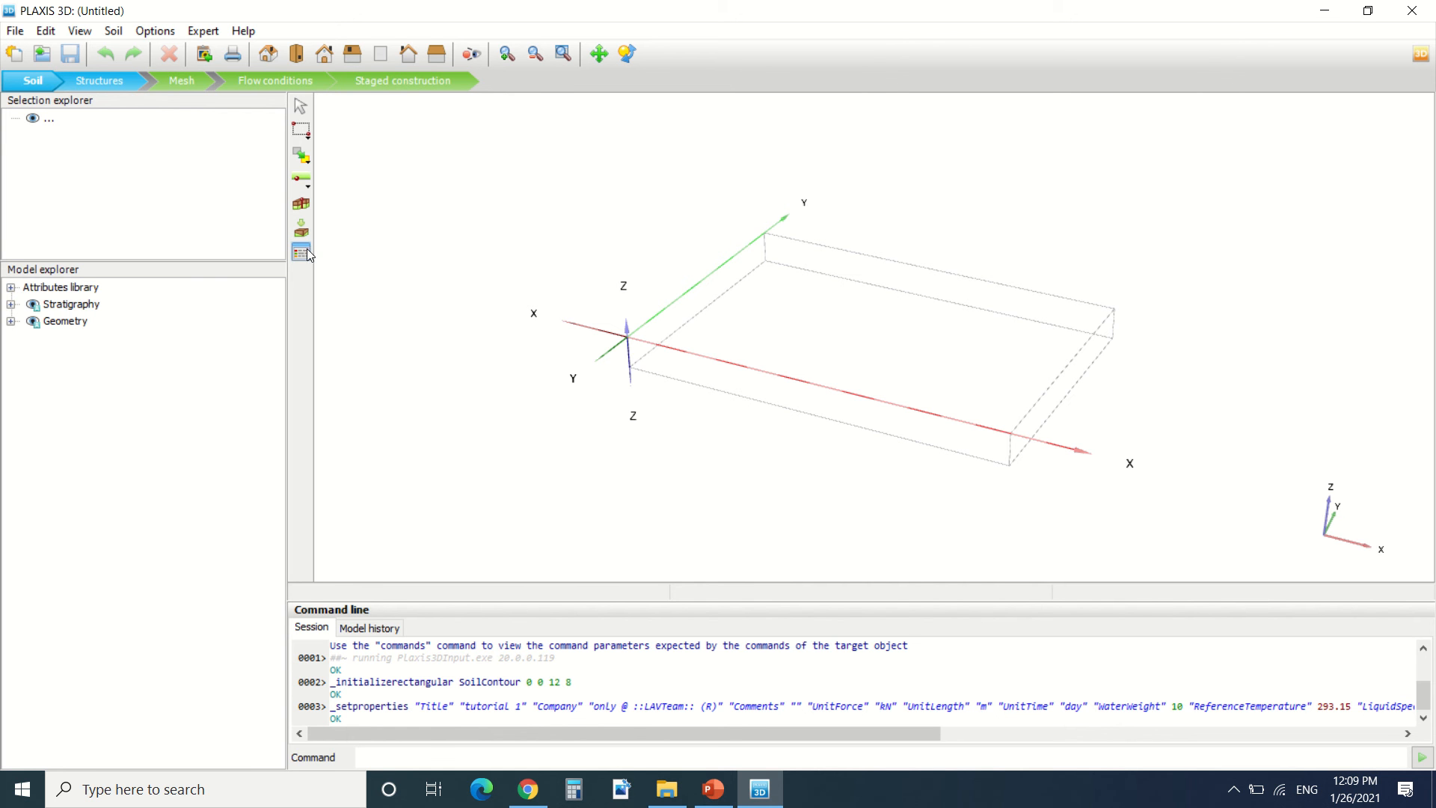
- Create a new soil material named 'tutorial 1' with saturated unit weight 23
{"action": "left_click", "coordinate": [301, 251]}
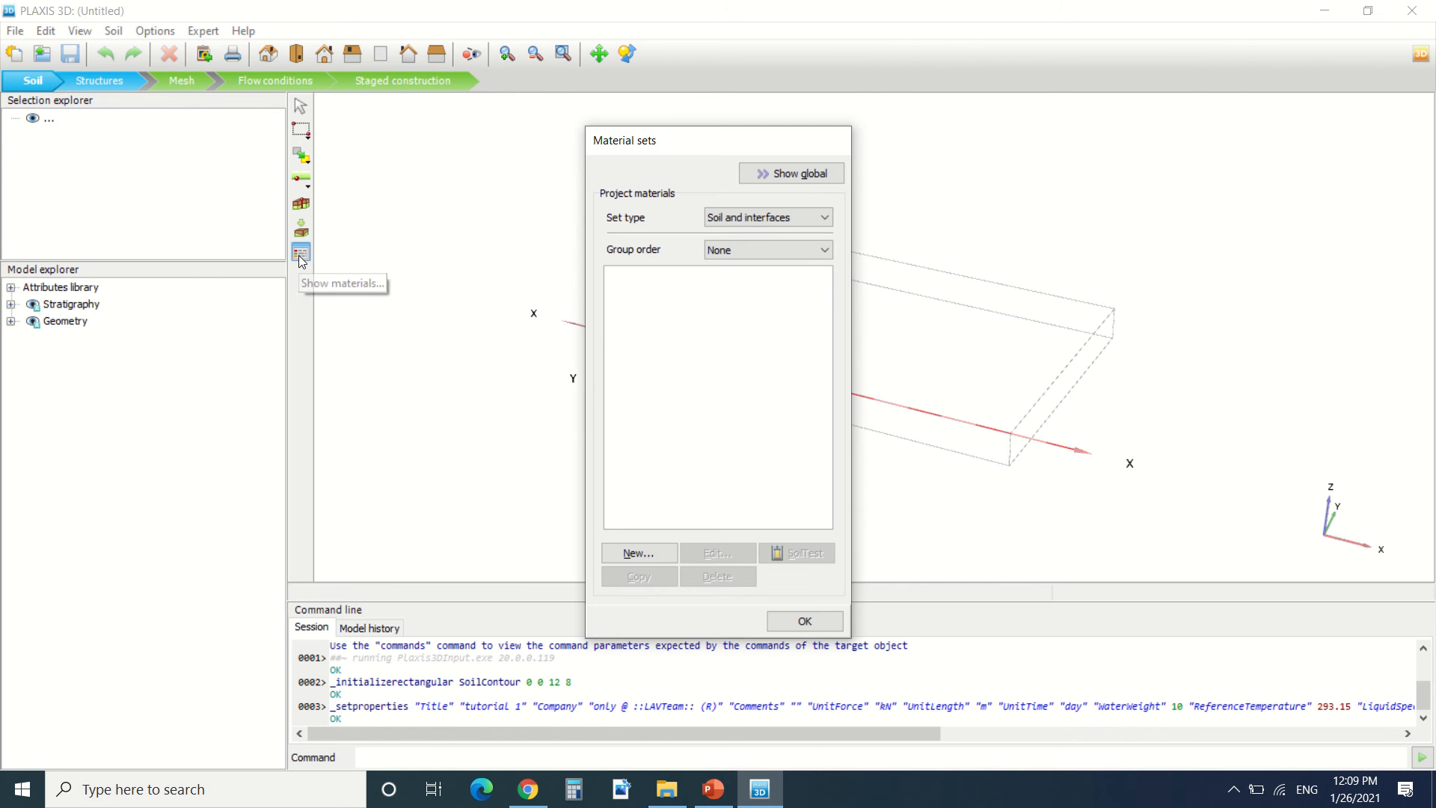
{"action": "left_click", "coordinate": [790, 173]}
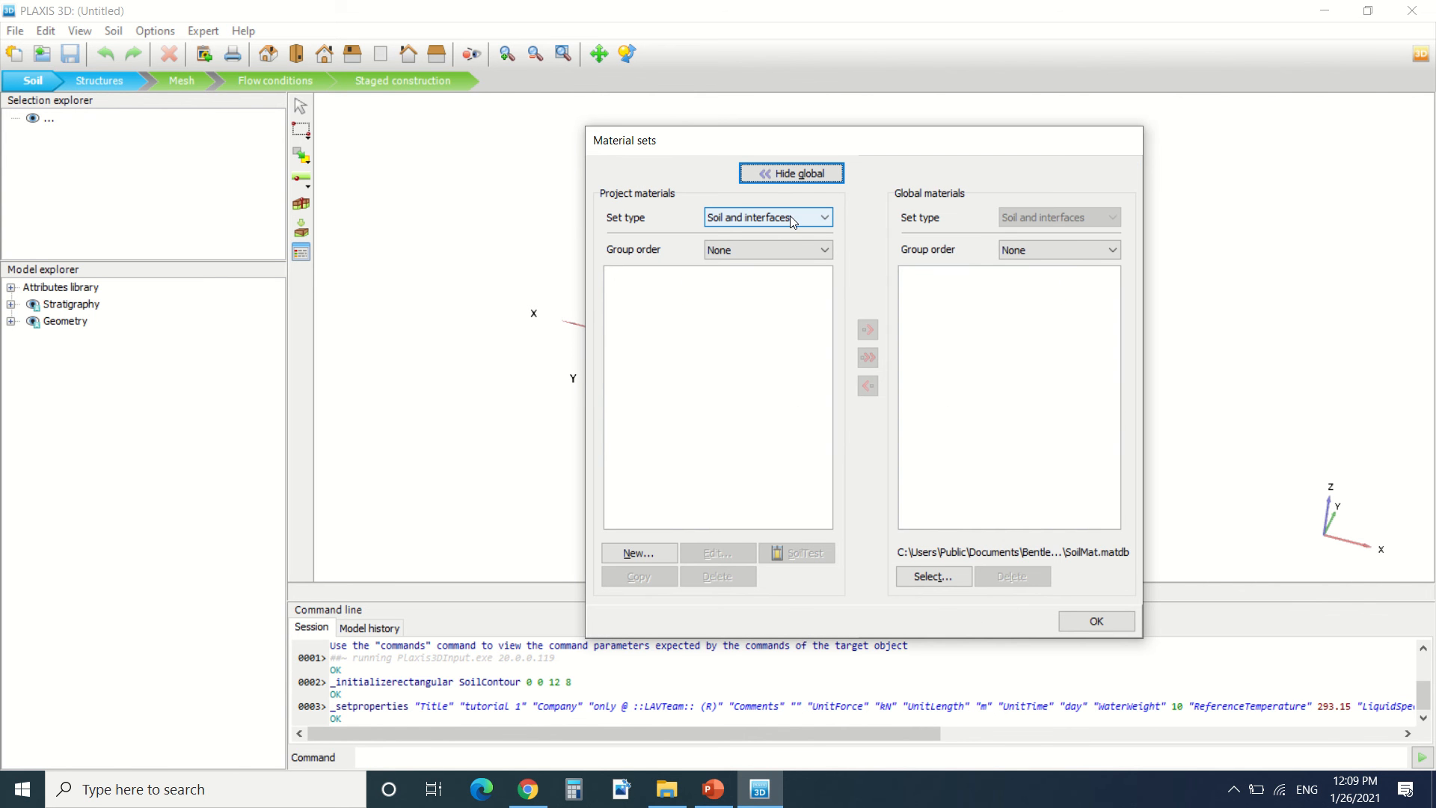
{"action": "left_click", "coordinate": [639, 552]}
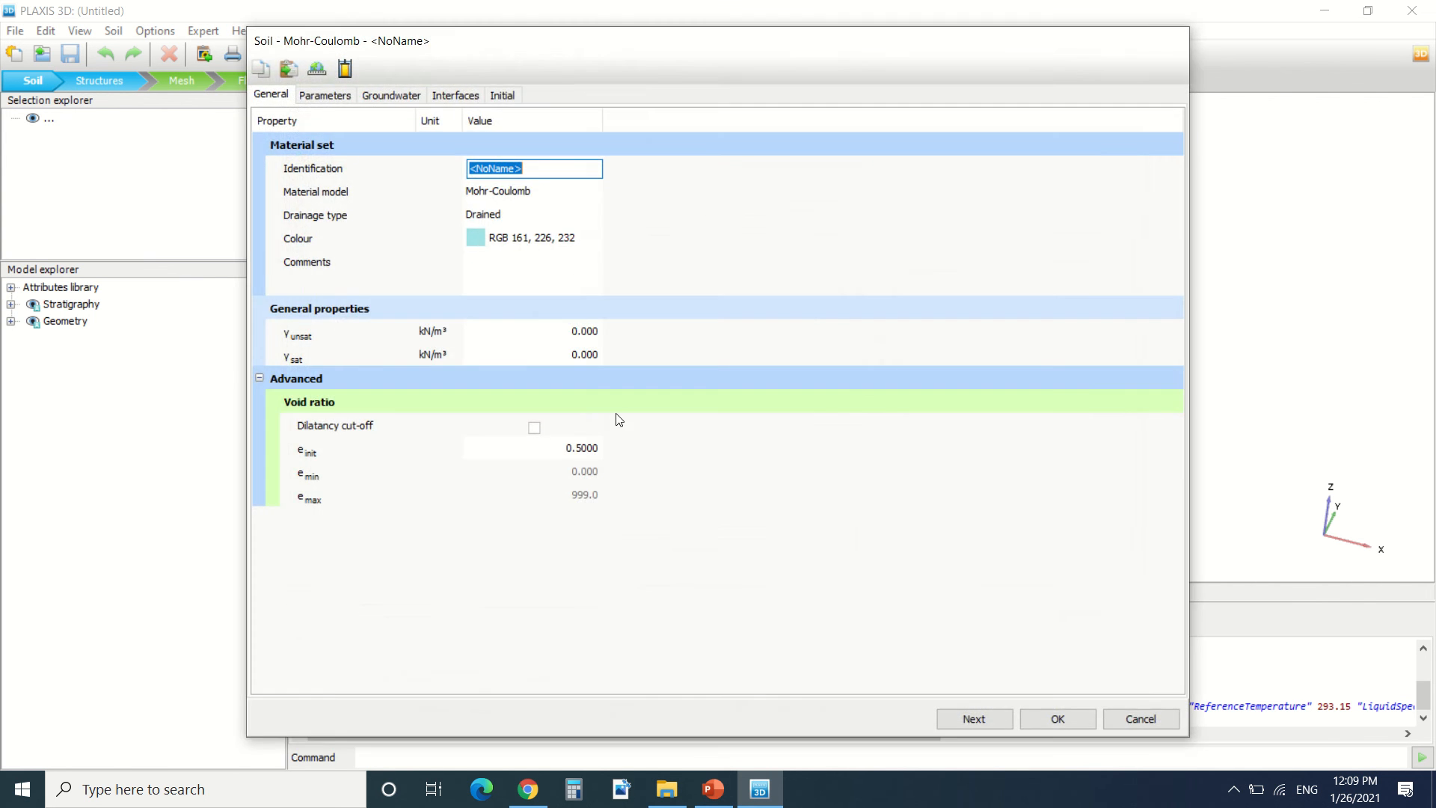
{"action": "type", "text": "tutorial 1"}
{"action": "left_click", "coordinate": [533, 330]}
{"action": "type", "text": "21"}
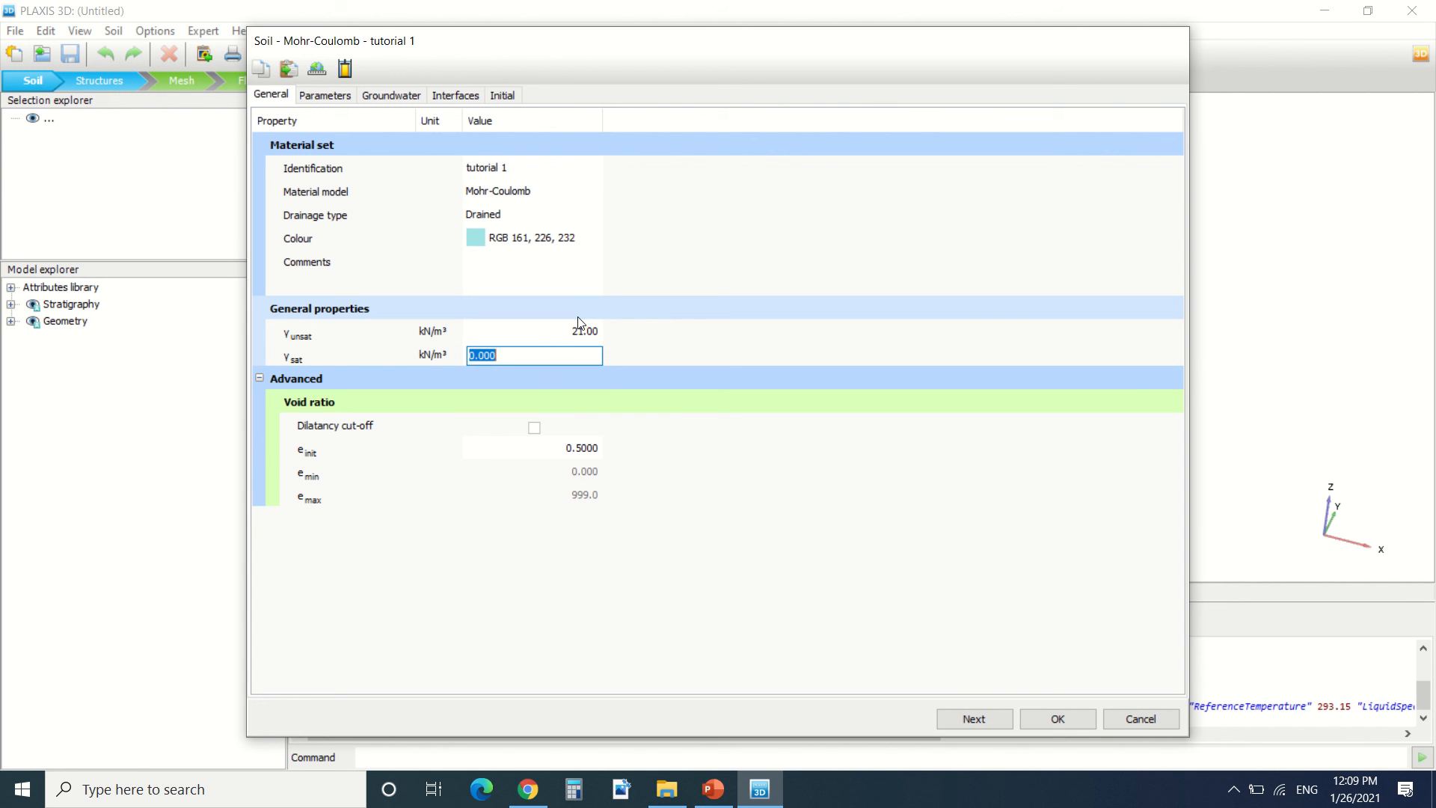
{"action": "type", "text": "23"}
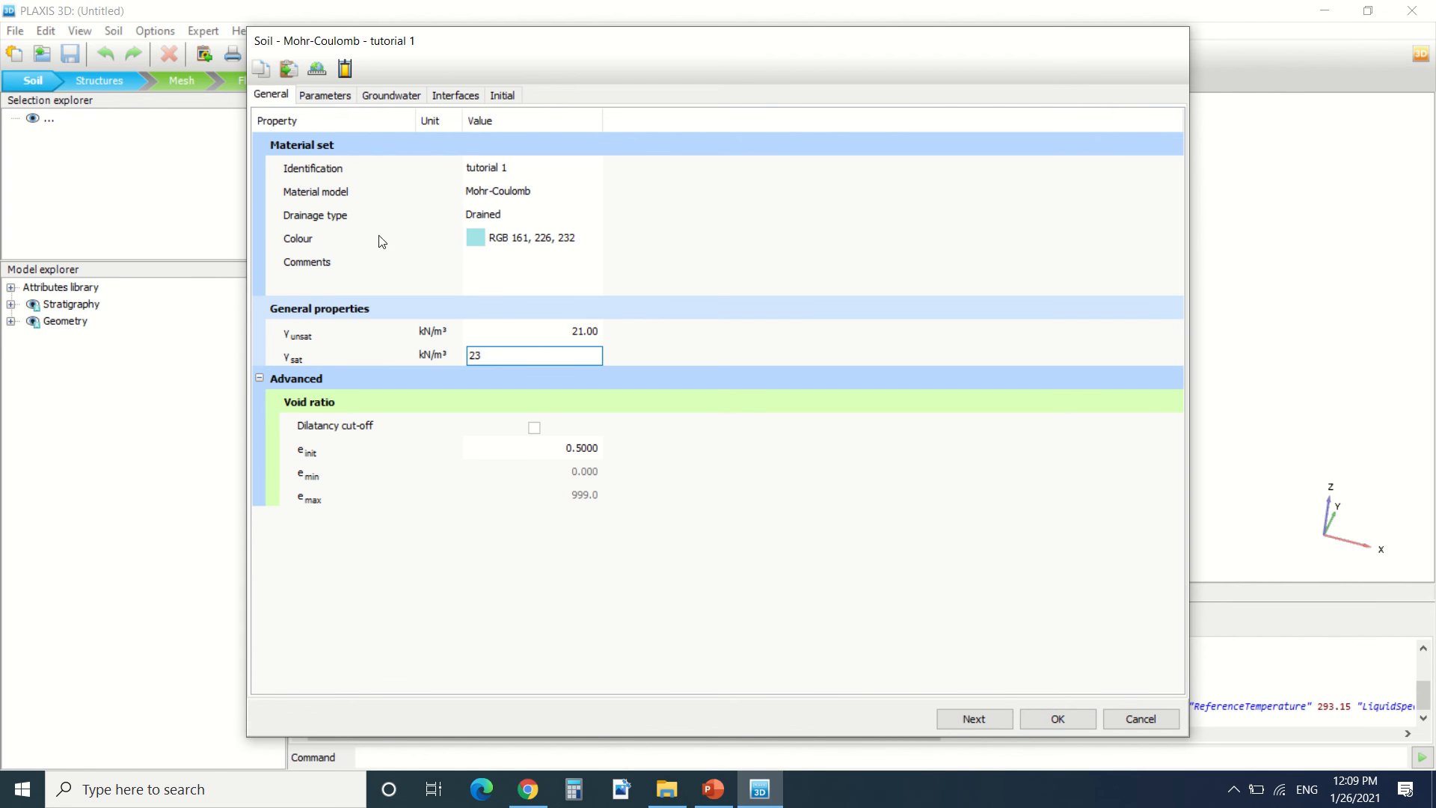
- Set stiffness E' 10000 and friction angle 22, then save the material
{"action": "left_click", "coordinate": [325, 95]}
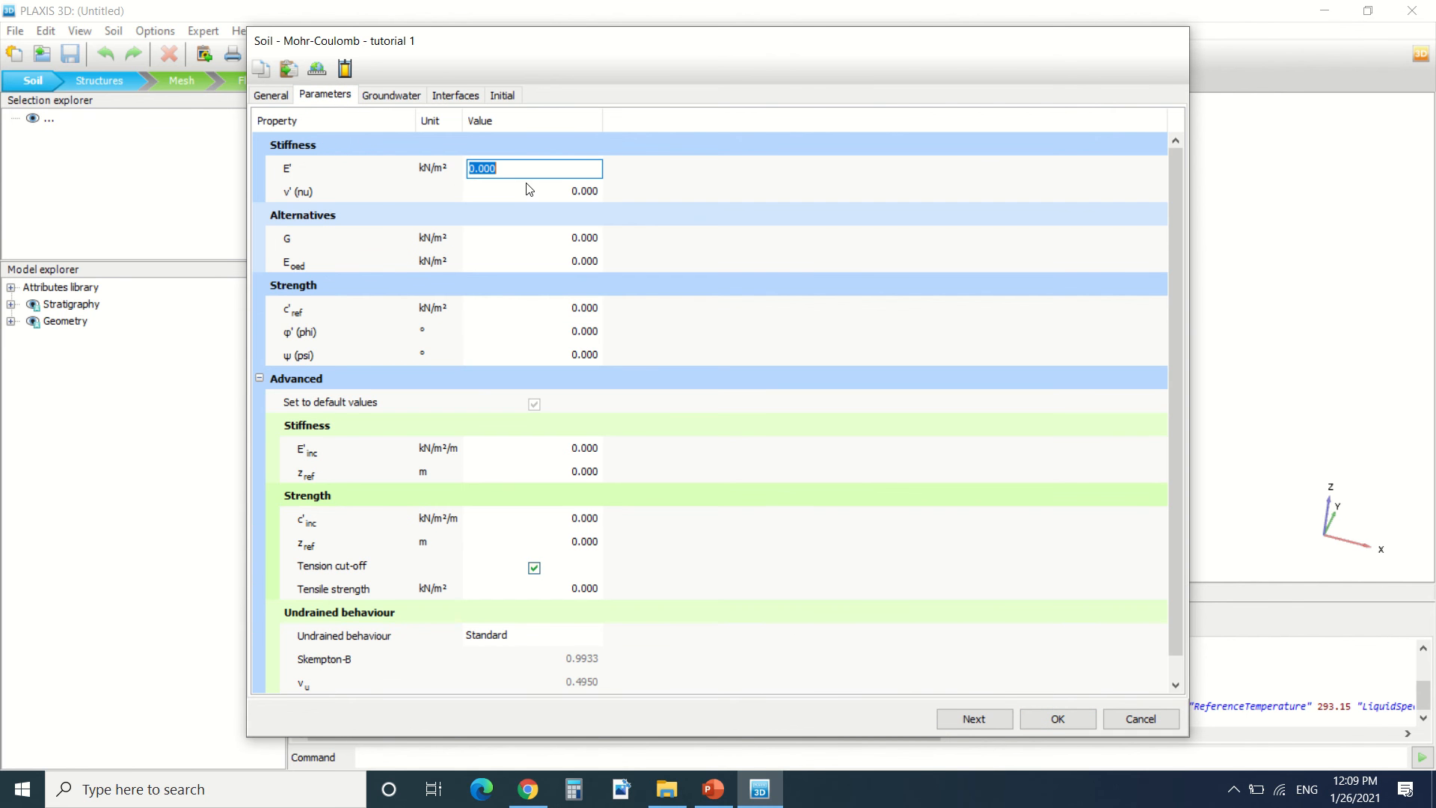
{"action": "type", "text": "10000"}
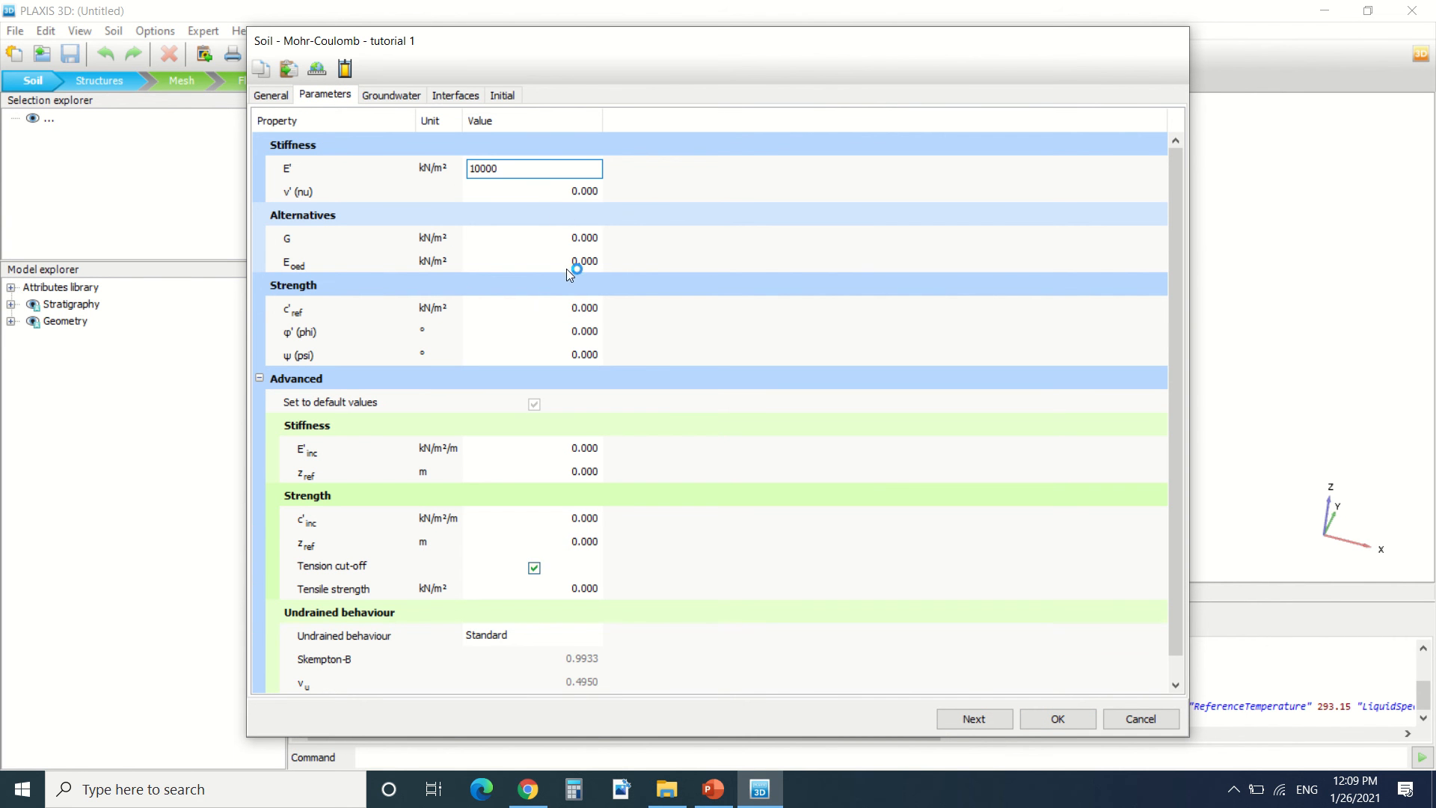
{"action": "left_click", "coordinate": [533, 190]}
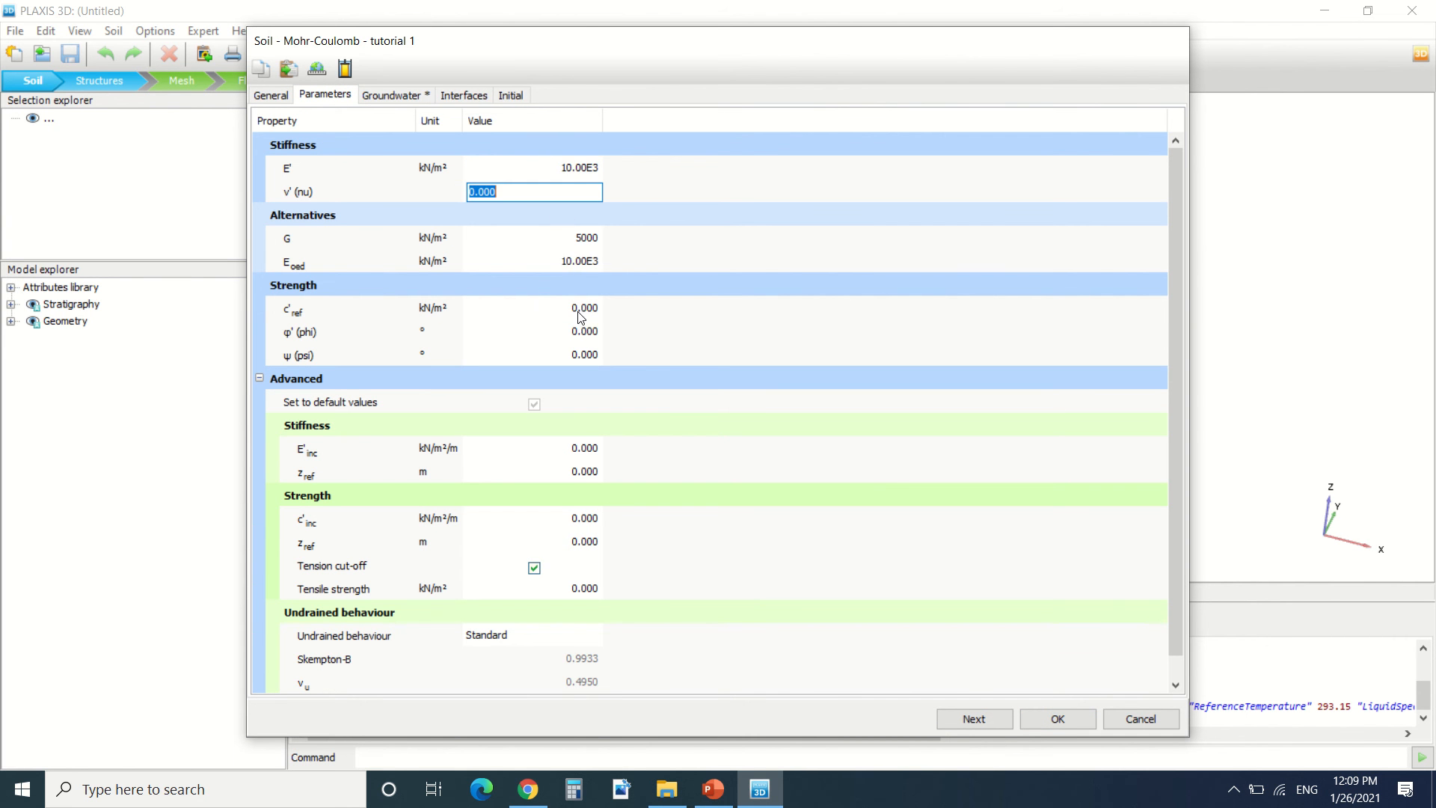
{"action": "left_click", "coordinate": [533, 331]}
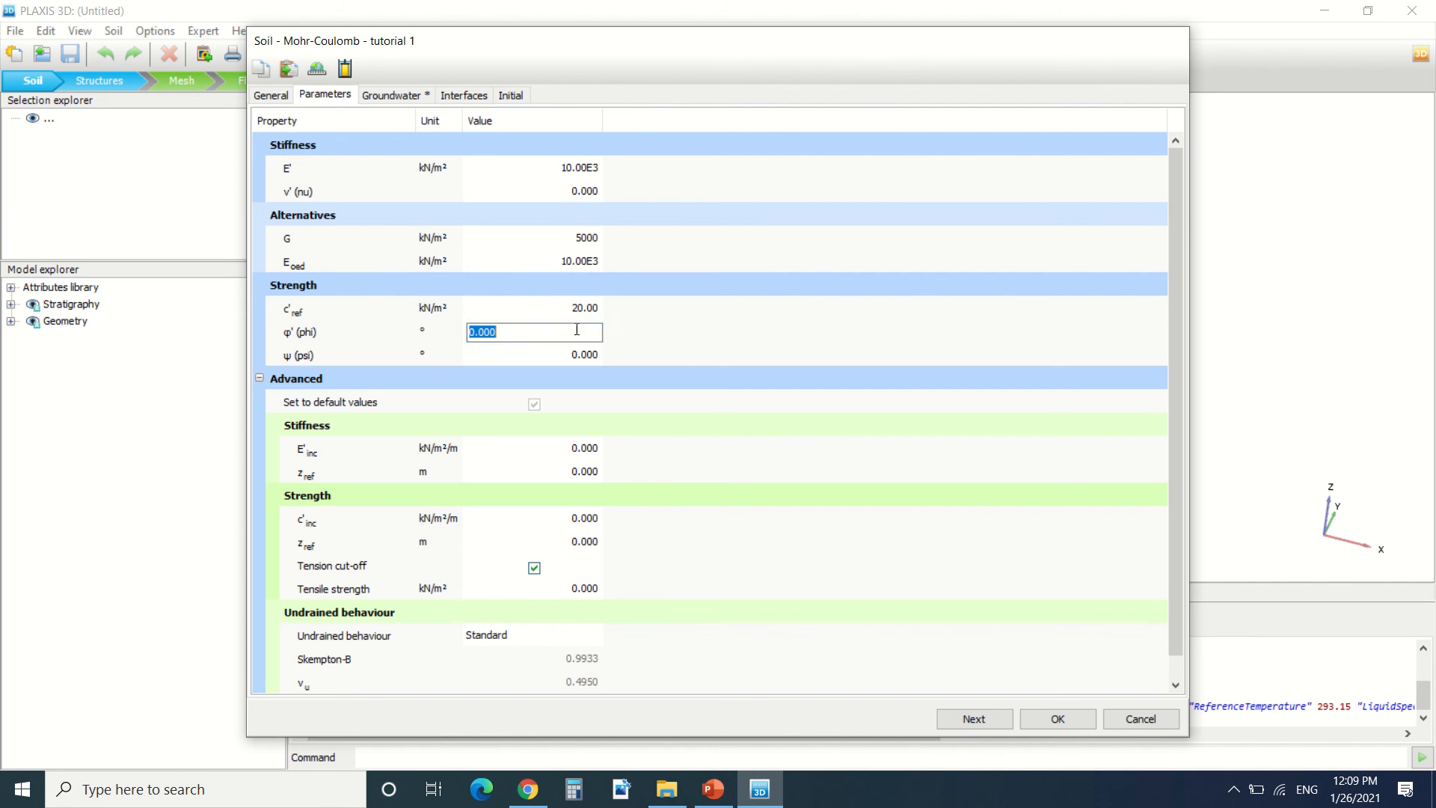
{"action": "type", "text": "22"}
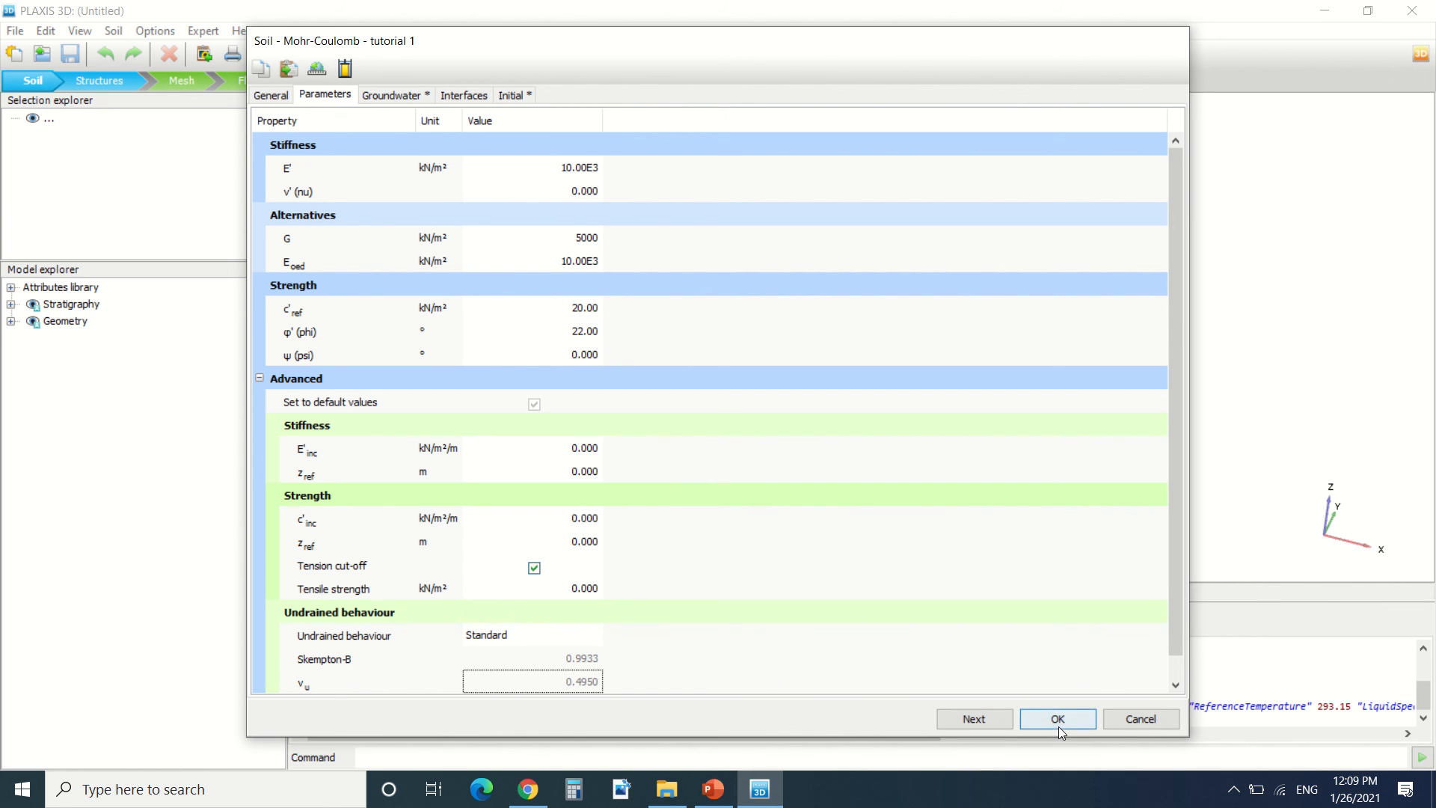
{"action": "left_click", "coordinate": [1056, 717]}
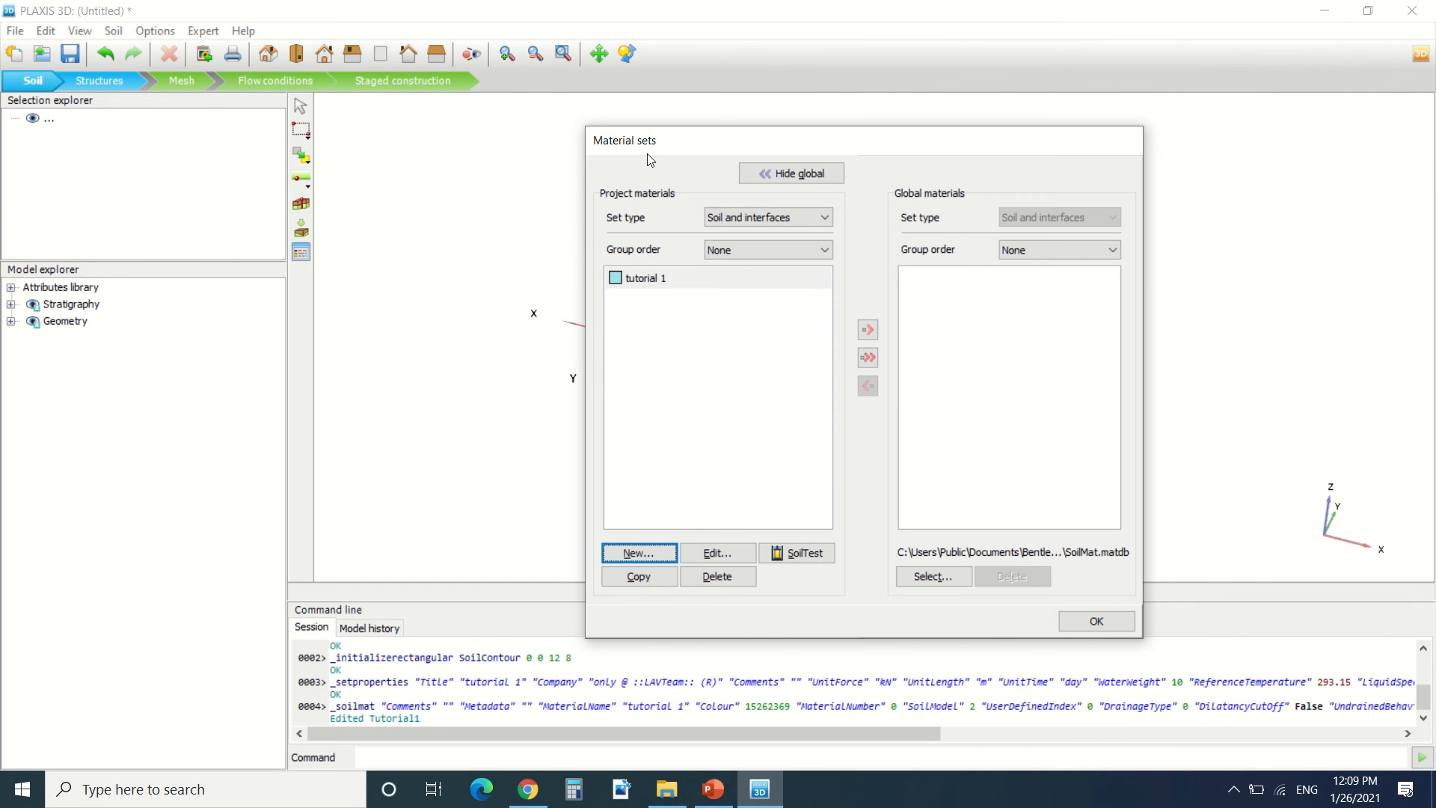
- Add a borehole at the origin with one soil layer reaching -15 m
{"action": "left_click", "coordinate": [1095, 621]}
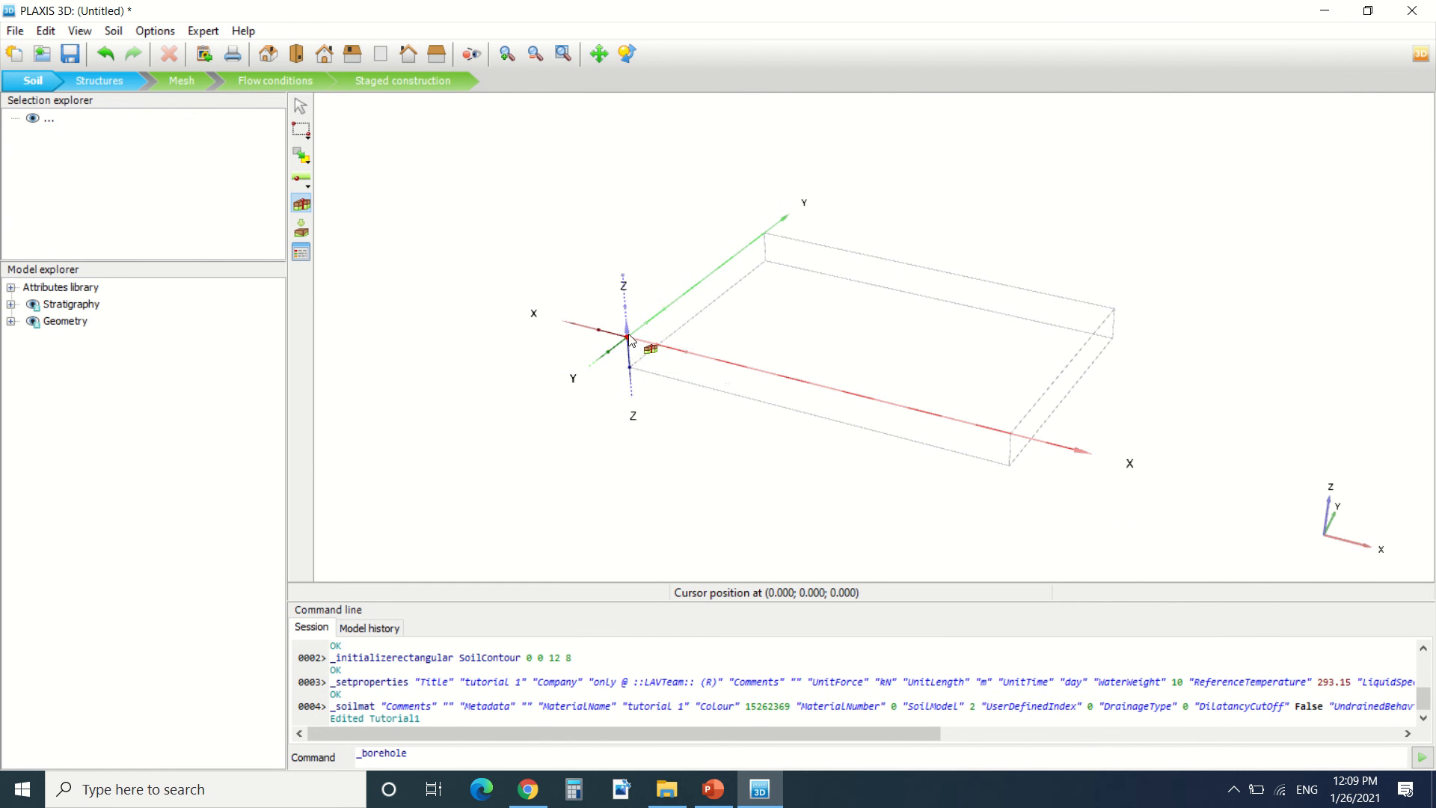
{"action": "left_click", "coordinate": [630, 336]}
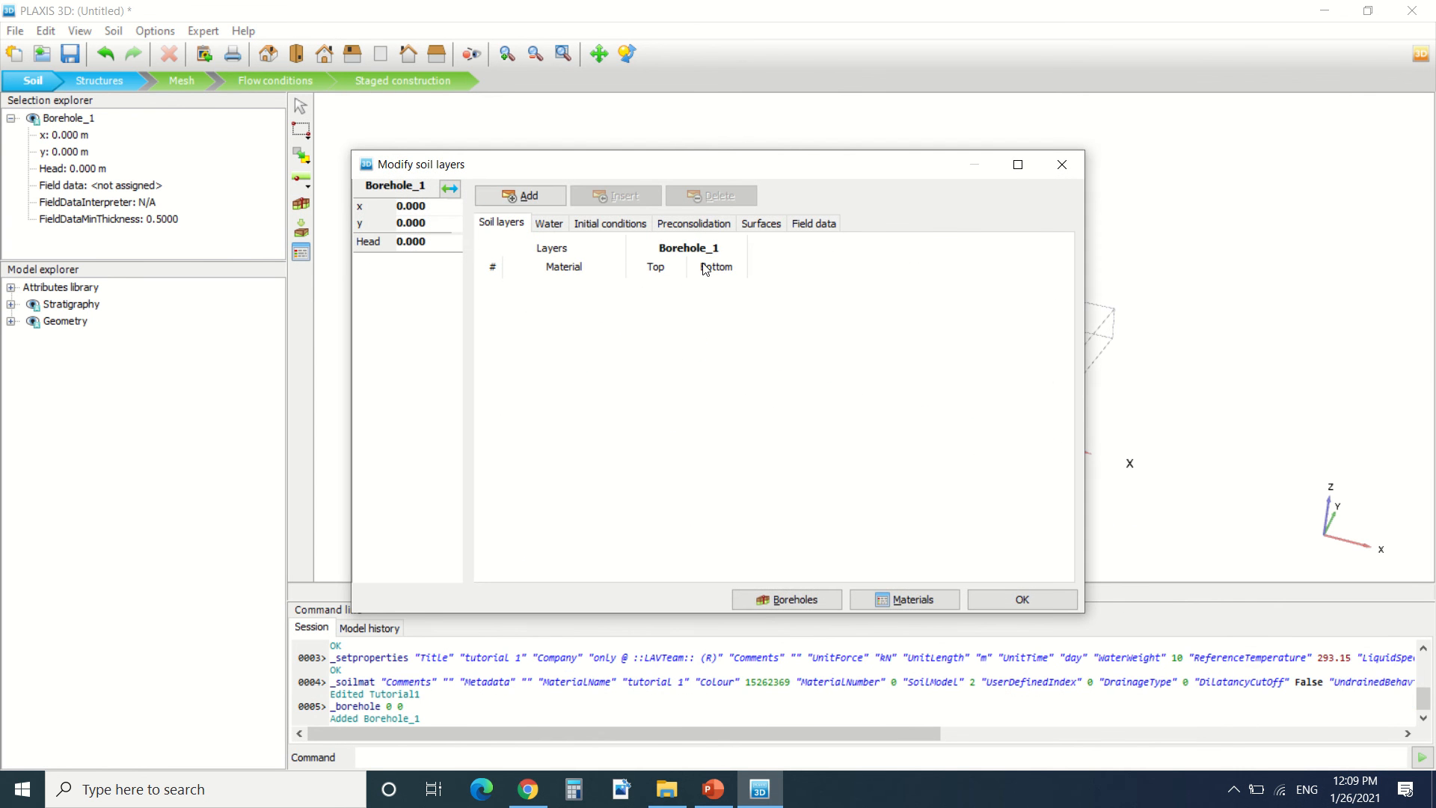
{"action": "left_click", "coordinate": [519, 194]}
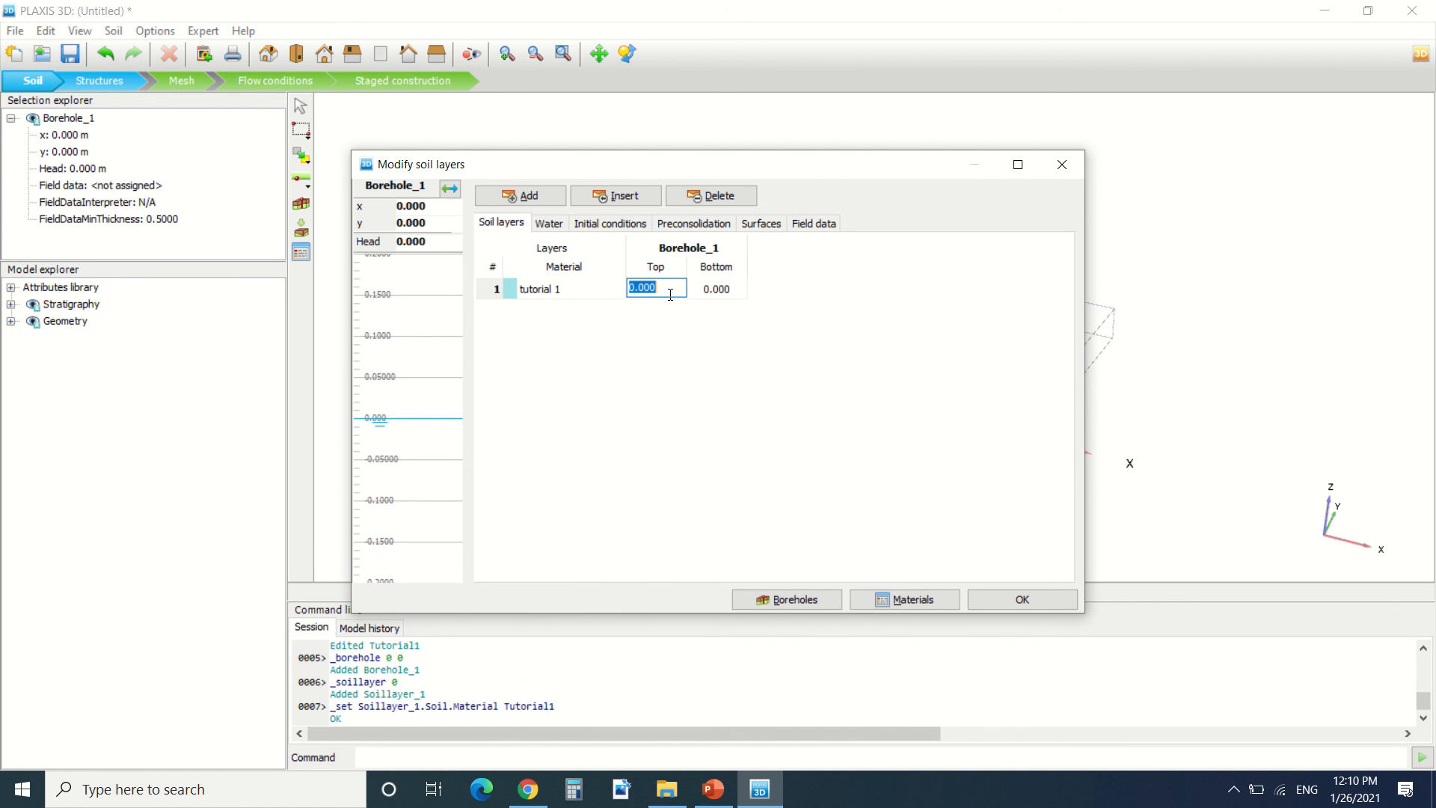
{"action": "left_click", "coordinate": [716, 287]}
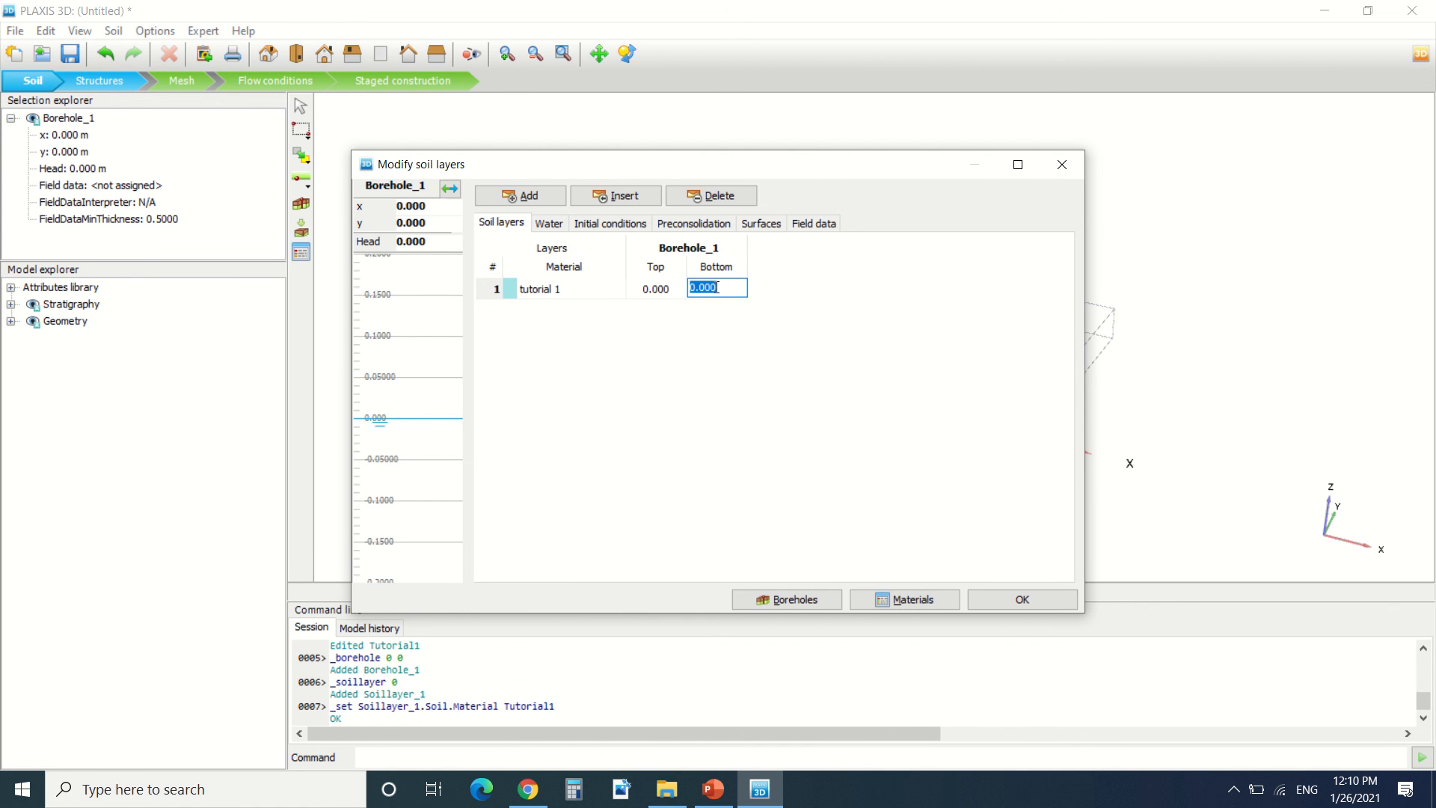
{"action": "type", "text": "-30"}
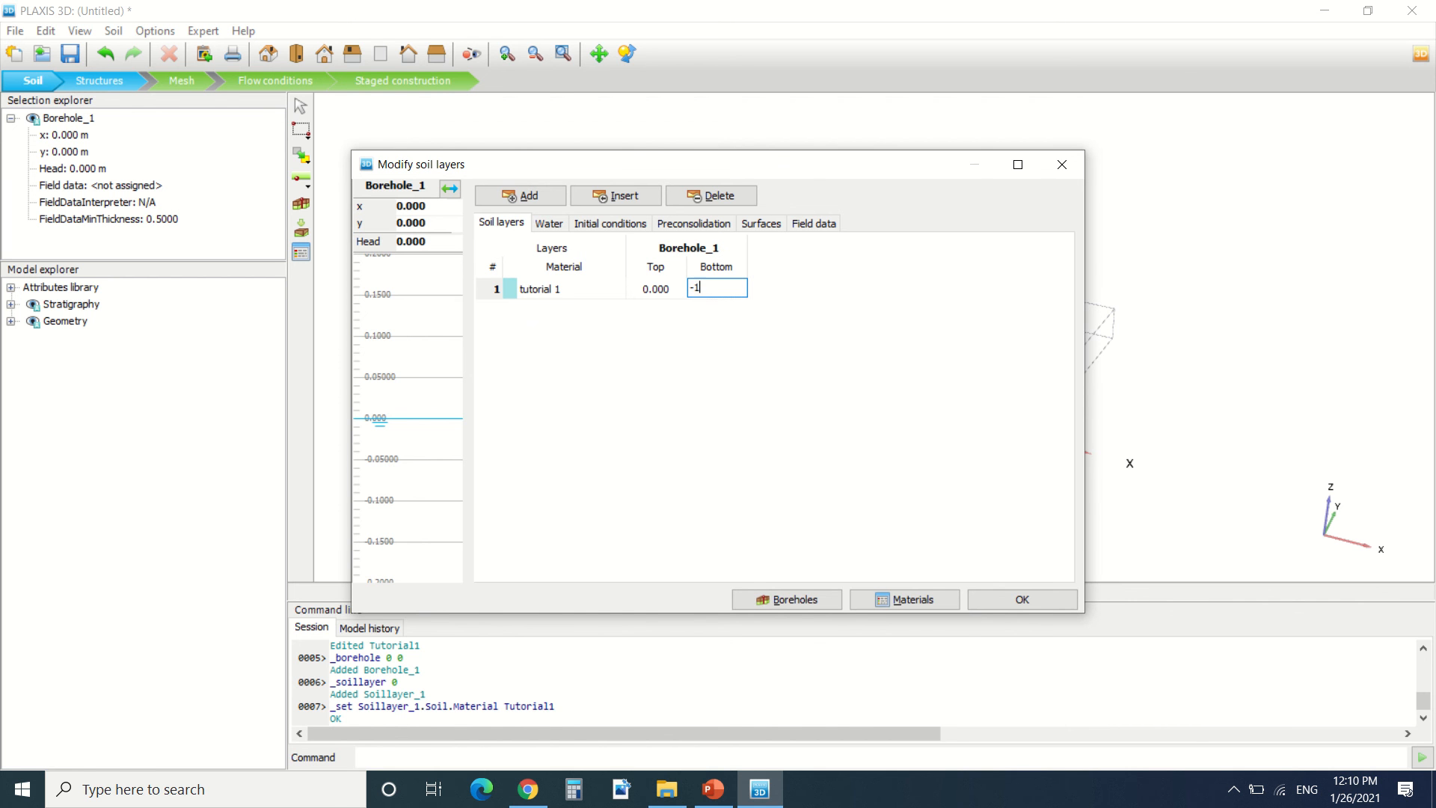
{"action": "type", "text": "15.00"}
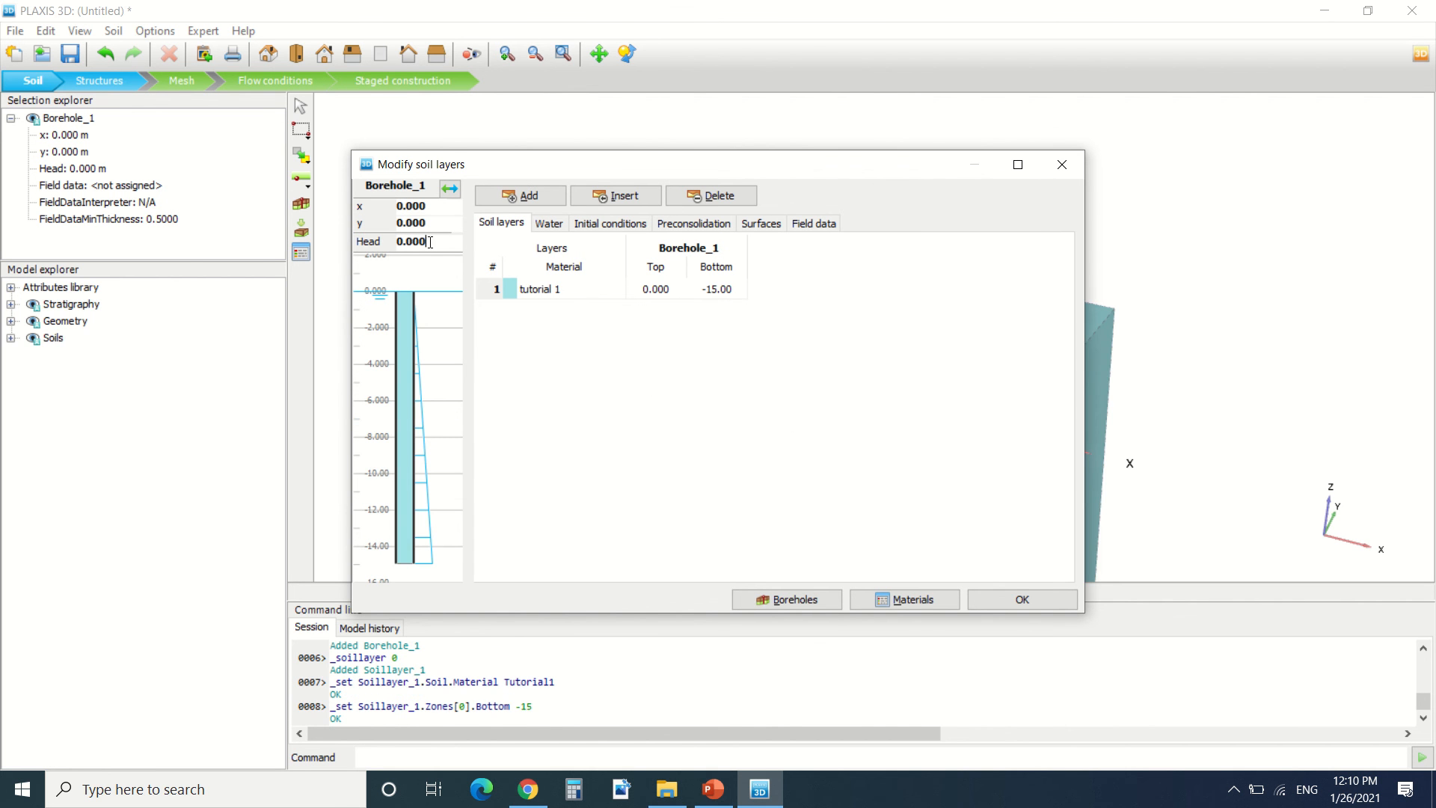
- Set the borehole head to -7 m and close the soil layers editor
{"action": "triple_click", "coordinate": [410, 241]}
{"action": "type", "text": "-7.000"}
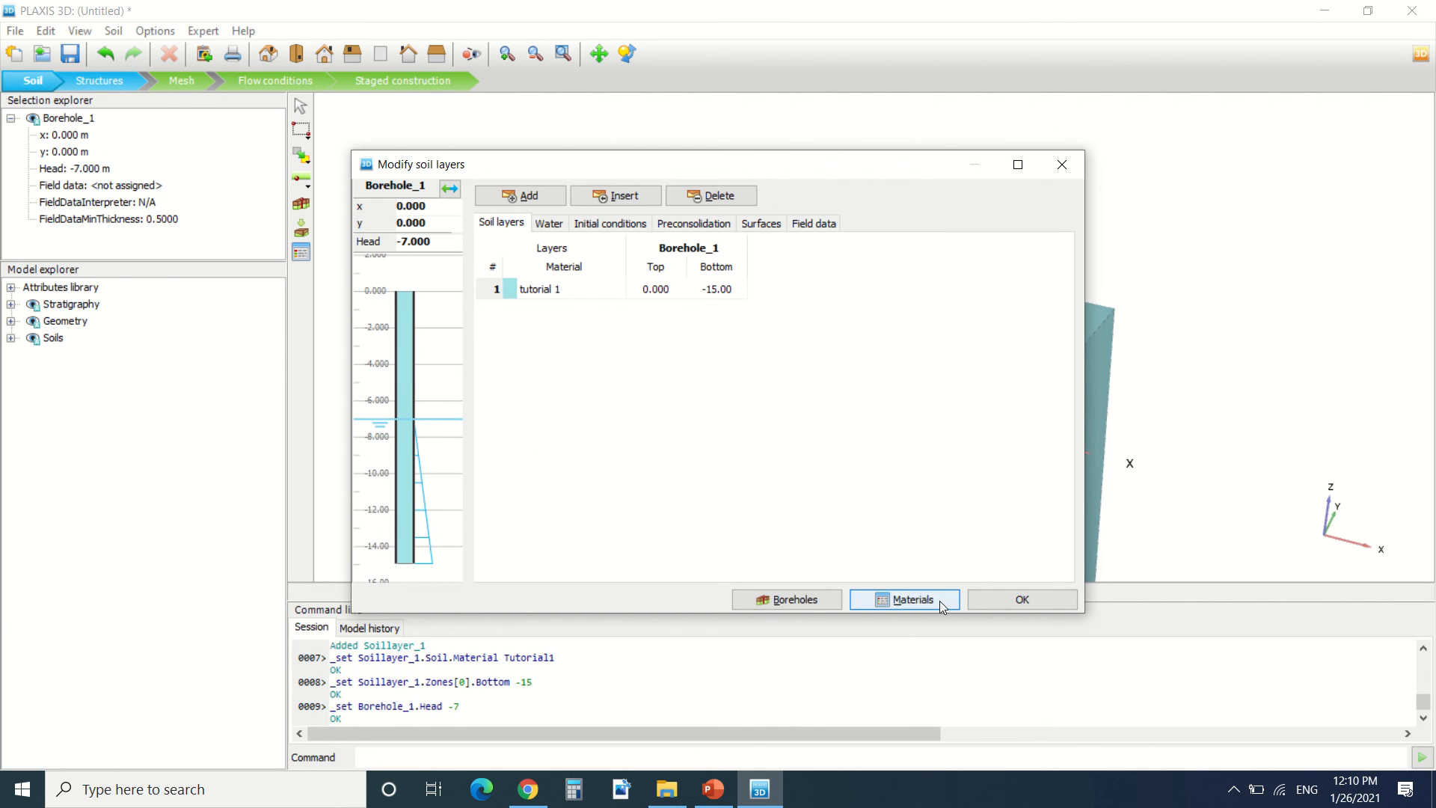
{"action": "left_click", "coordinate": [1020, 598]}
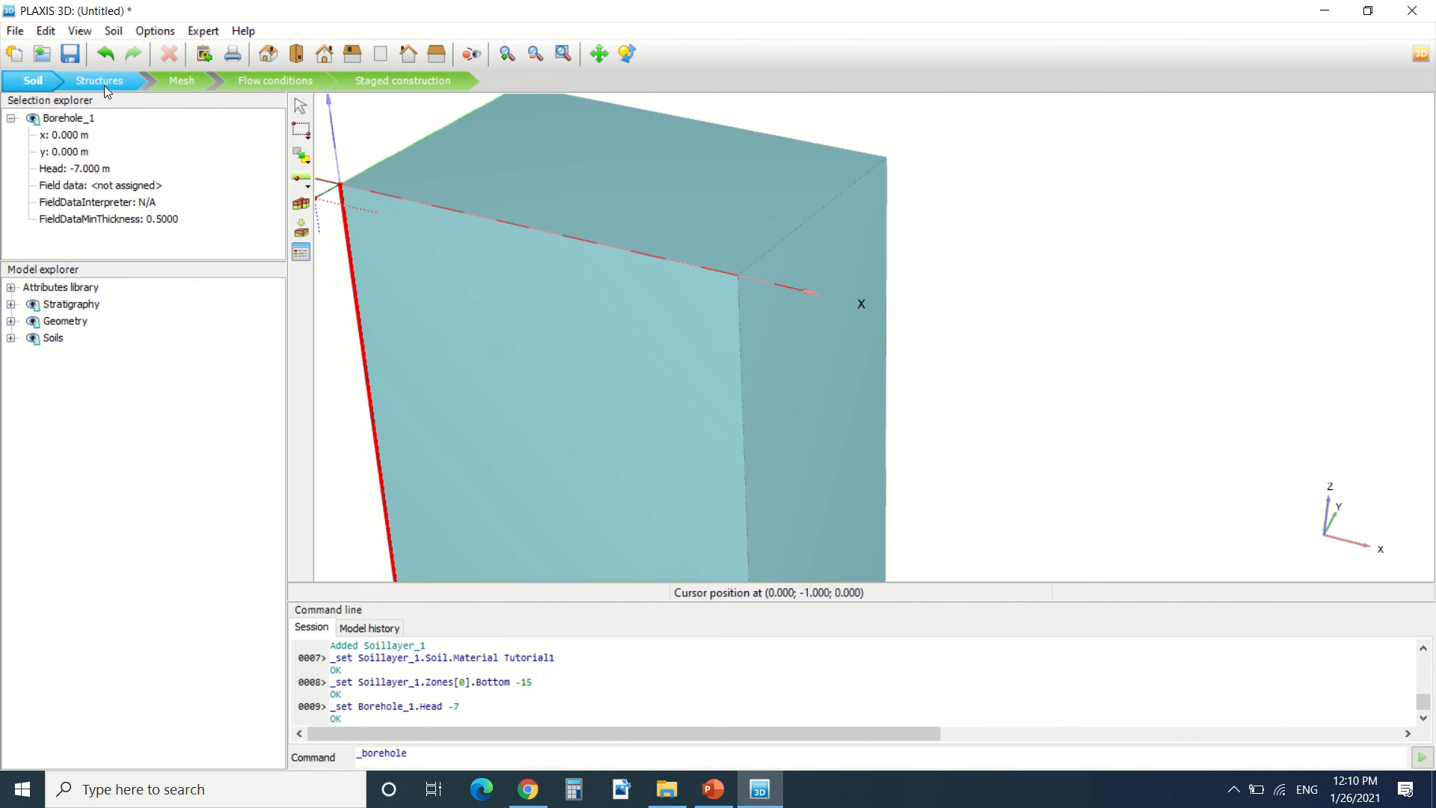
- Switch from soil definition to the Structures stage
{"action": "left_click", "coordinate": [98, 81]}
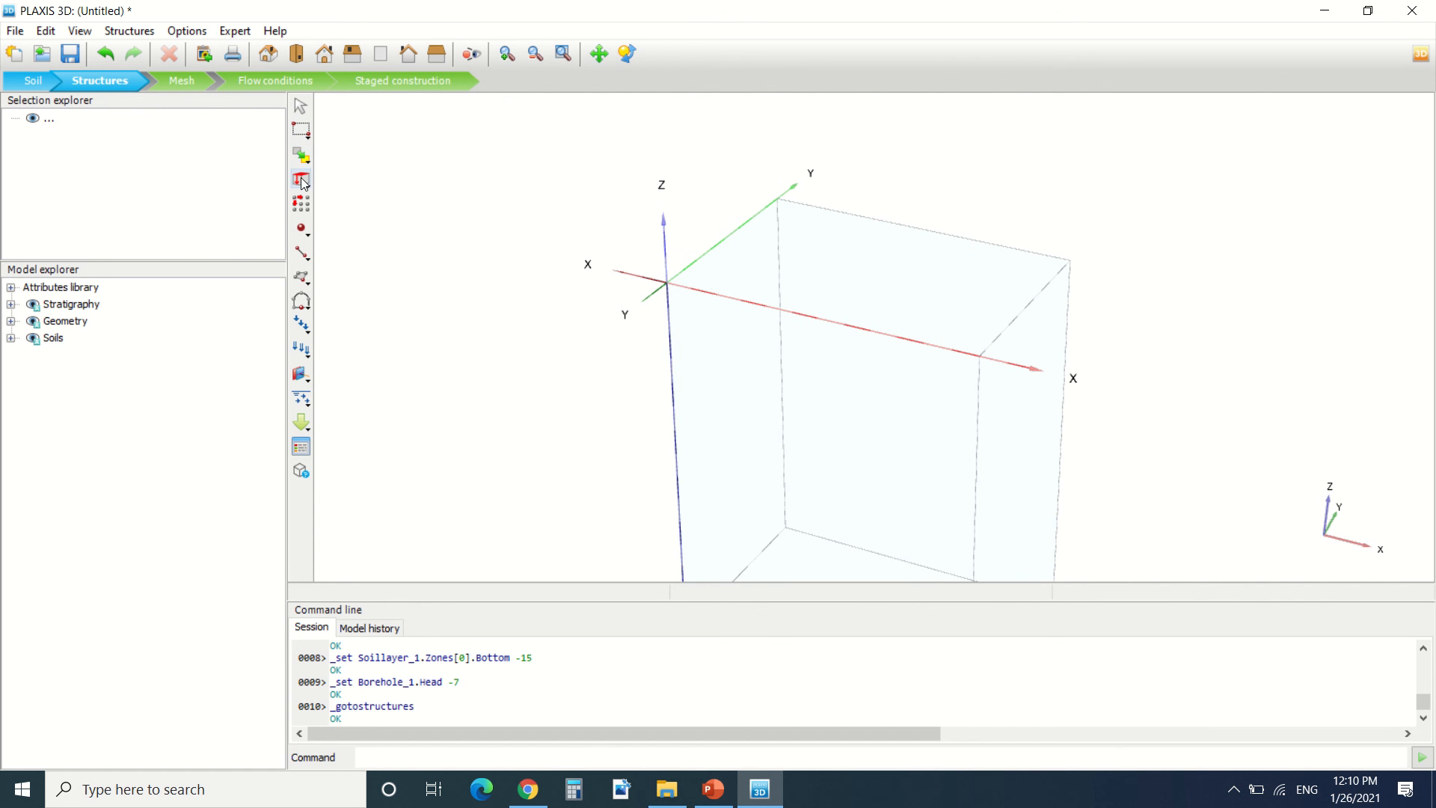
{"action": "mouse_move", "coordinate": [301, 227]}
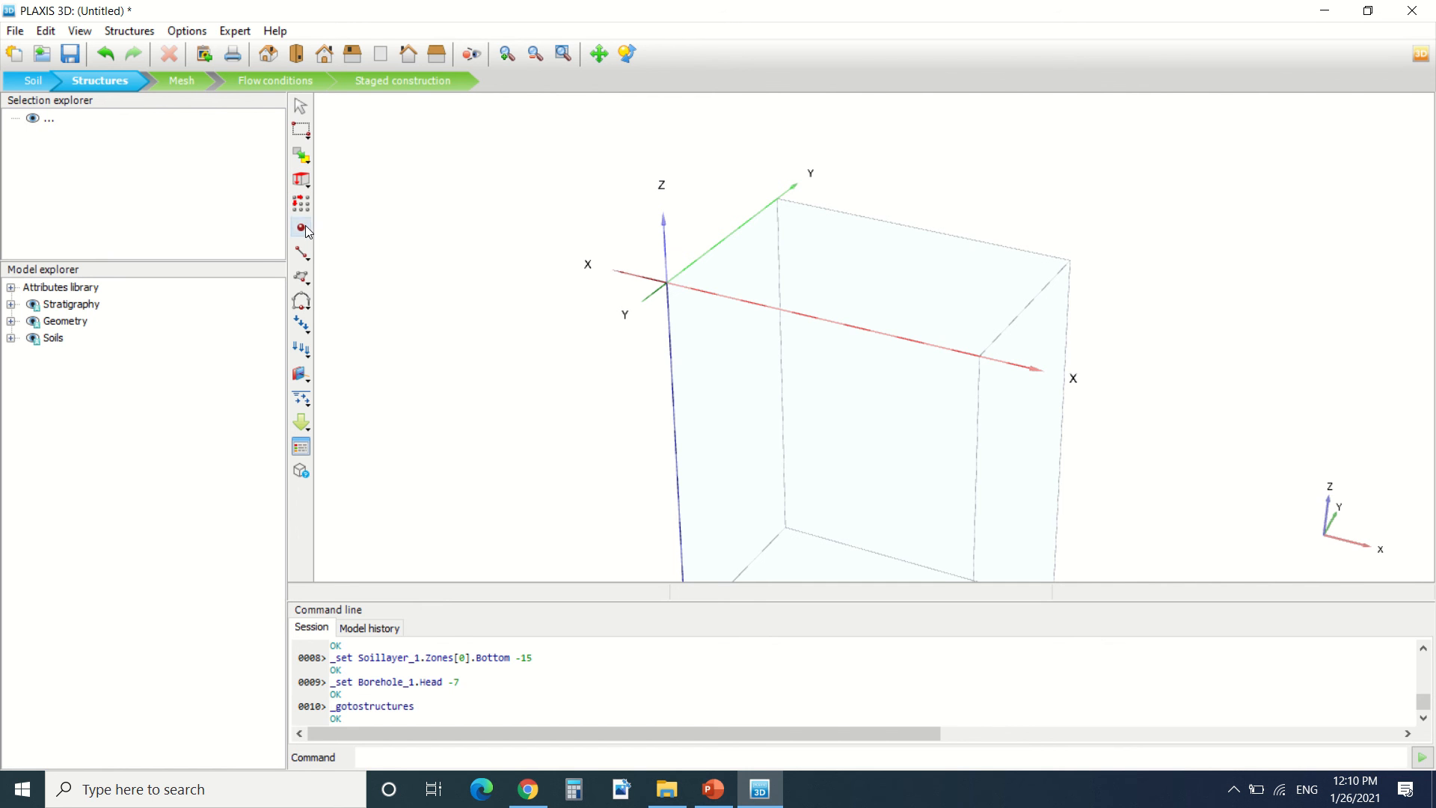
{"action": "mouse_move", "coordinate": [301, 300]}
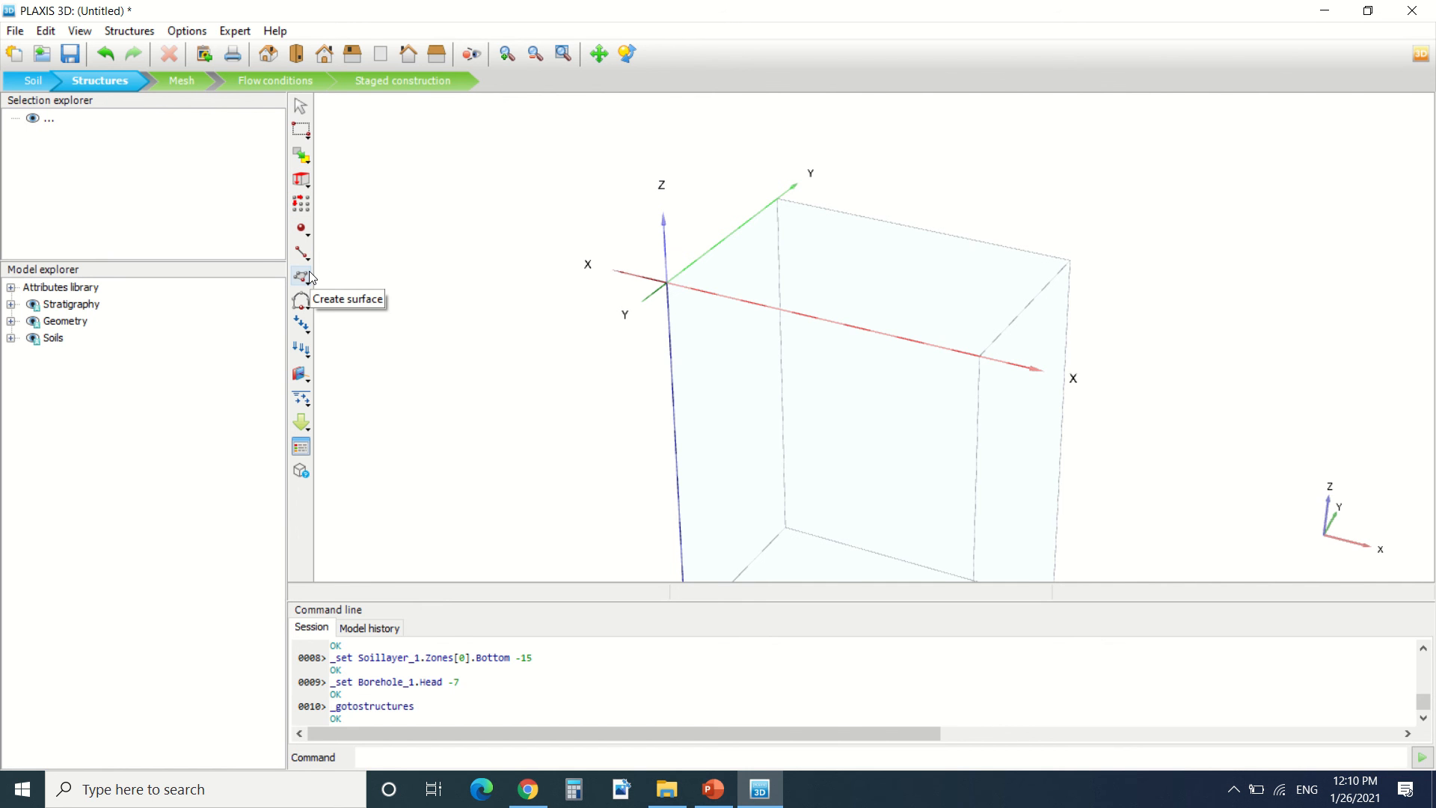
{"action": "mouse_move", "coordinate": [301, 301]}
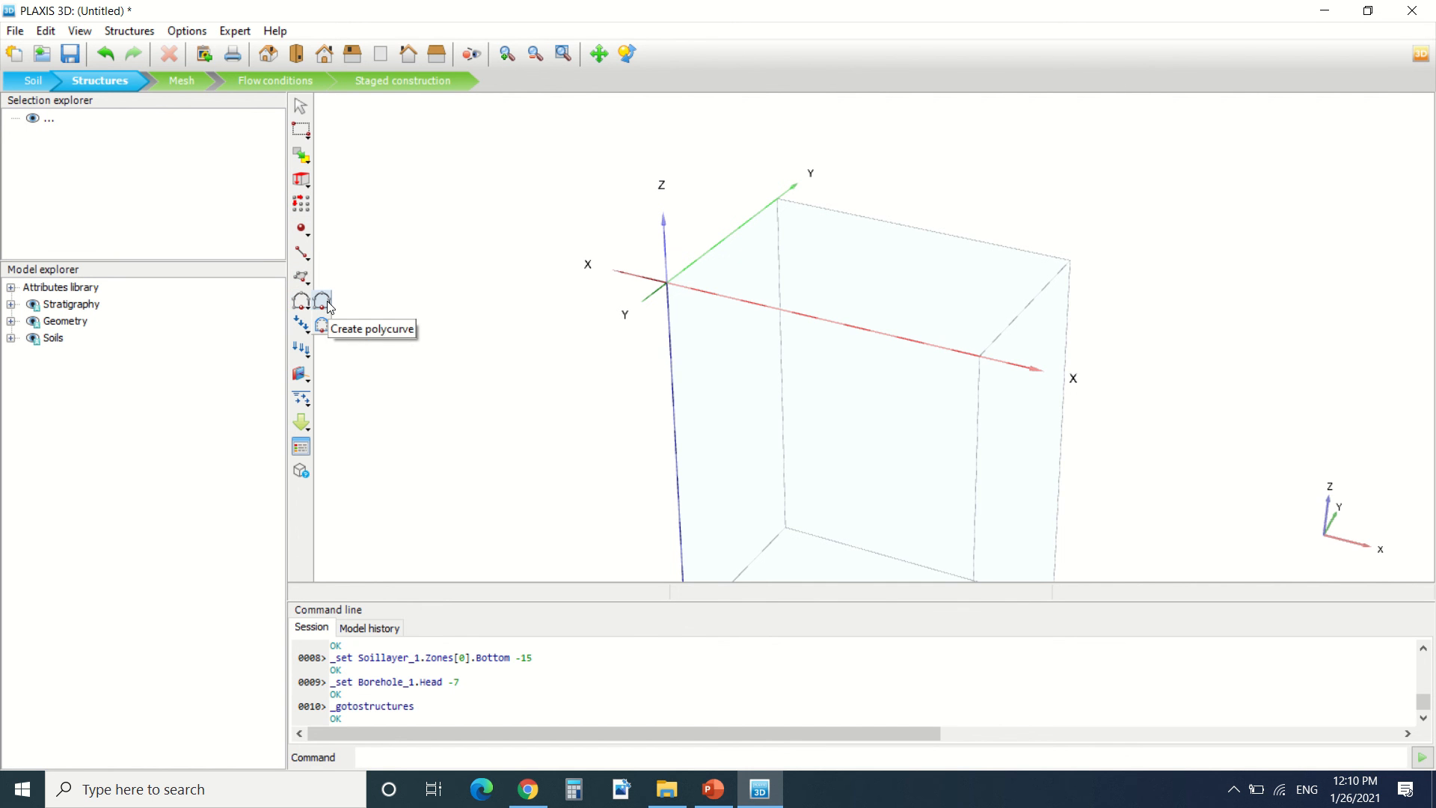
{"action": "mouse_move", "coordinate": [302, 323]}
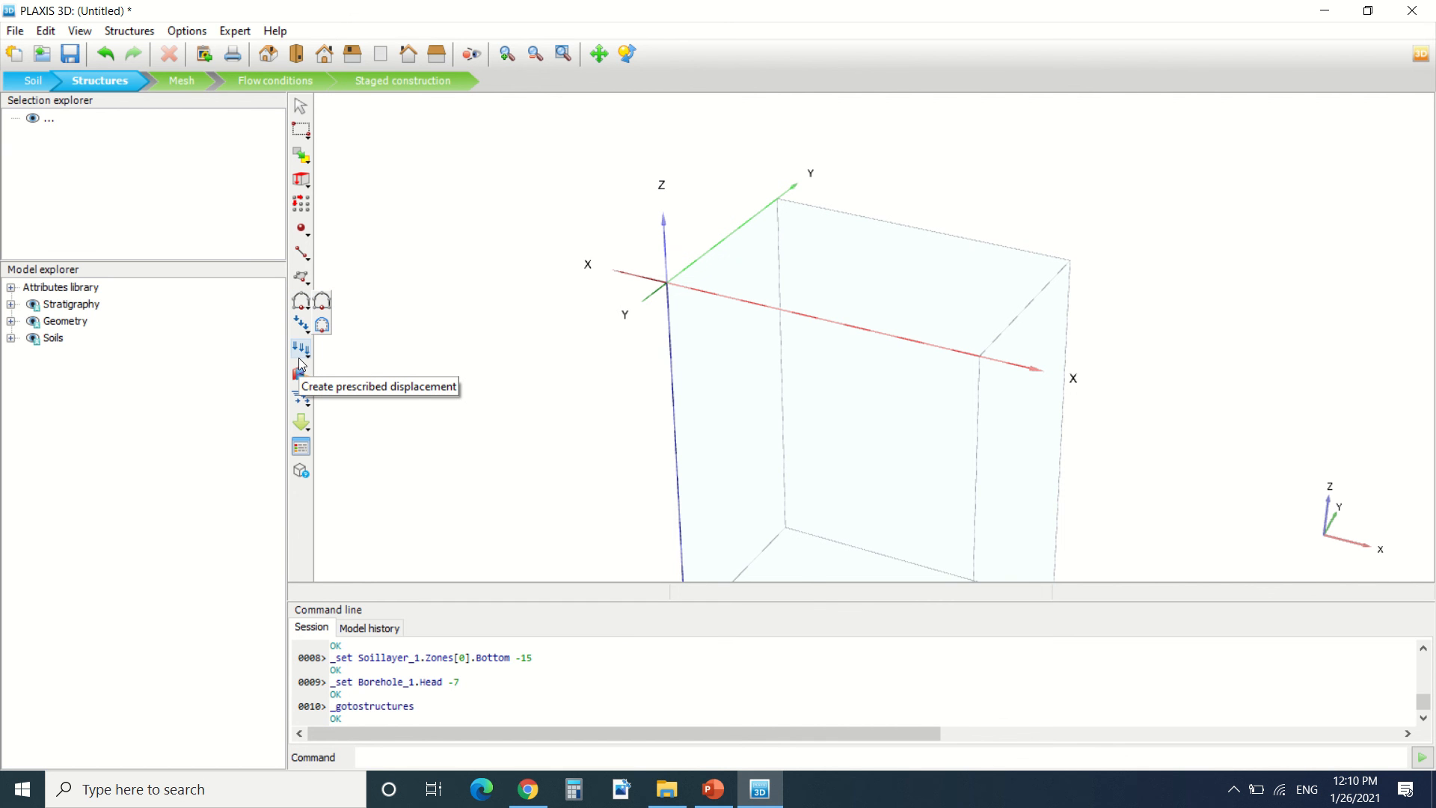
{"action": "mouse_move", "coordinate": [302, 373]}
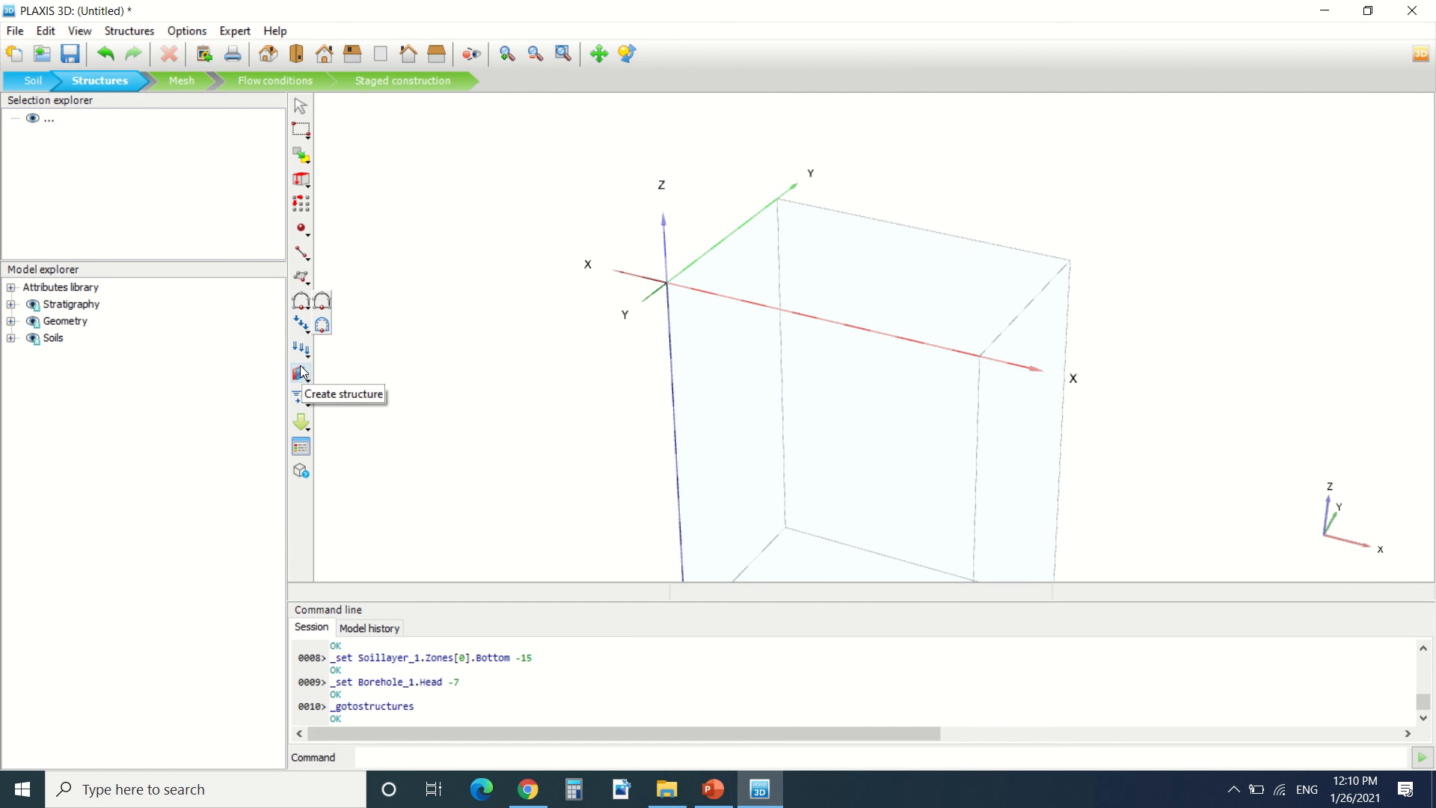
{"action": "mouse_move", "coordinate": [300, 399]}
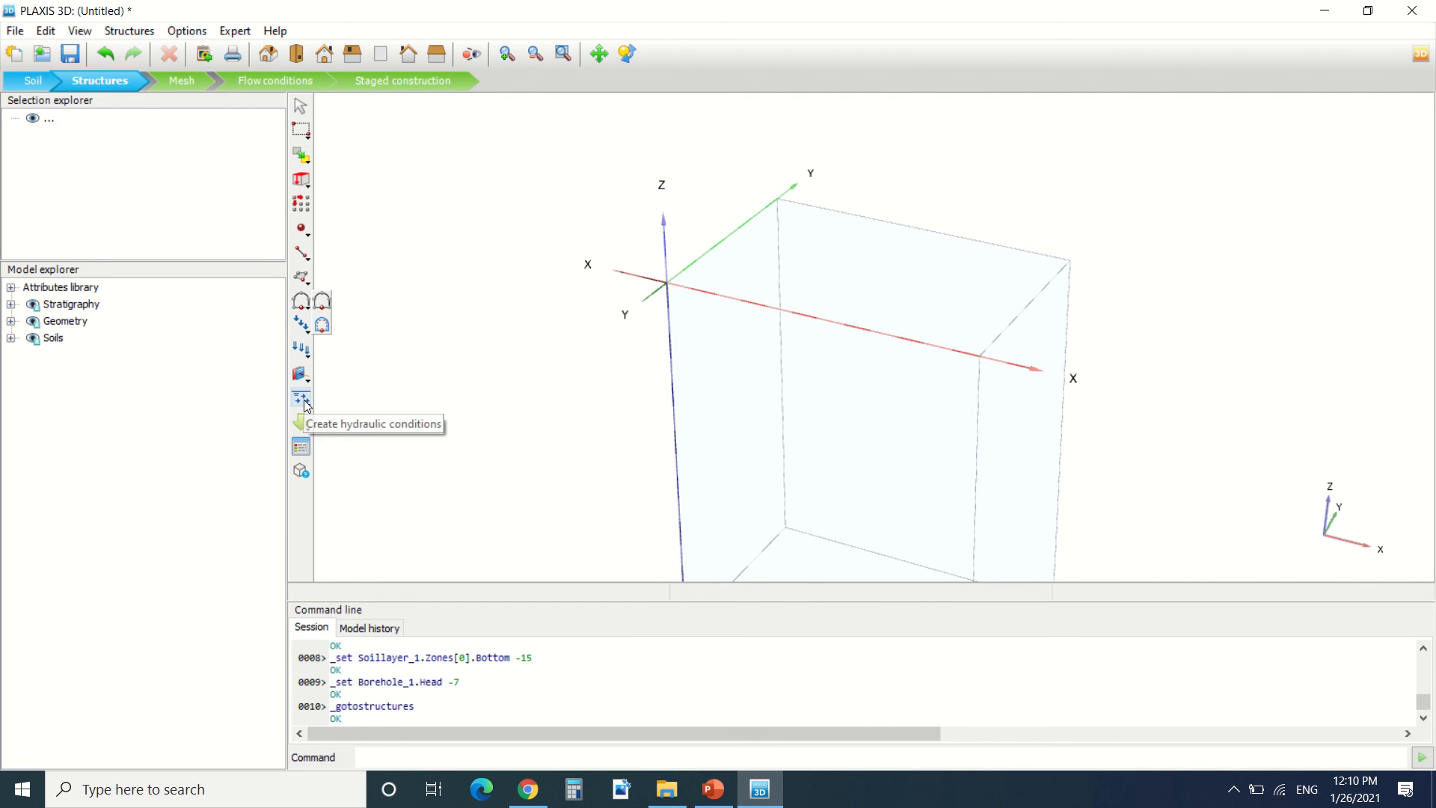
{"action": "mouse_move", "coordinate": [244, 350]}
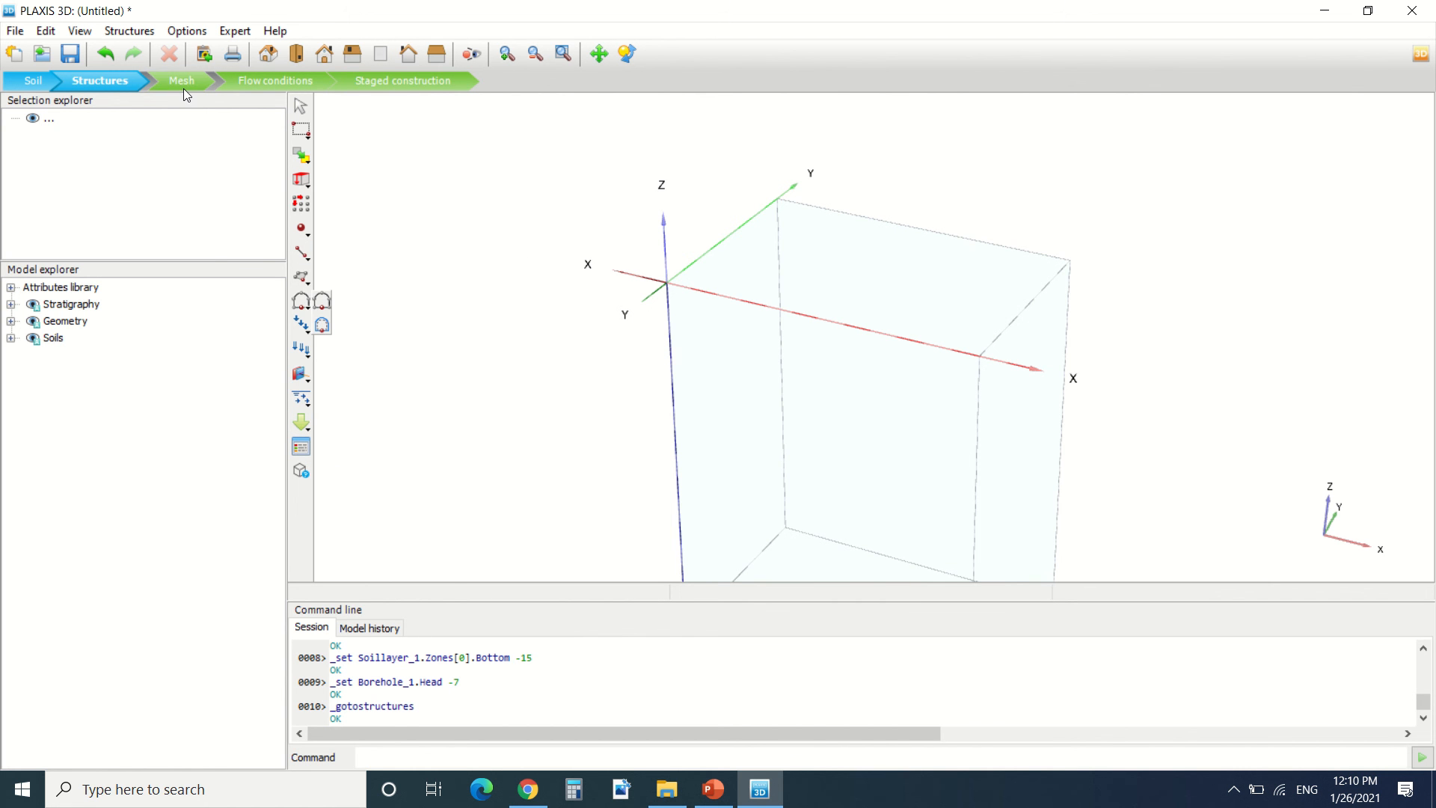
- Generate the finite element mesh with default options, giving 6216 elements and 10204 nodes
{"action": "left_click", "coordinate": [181, 81]}
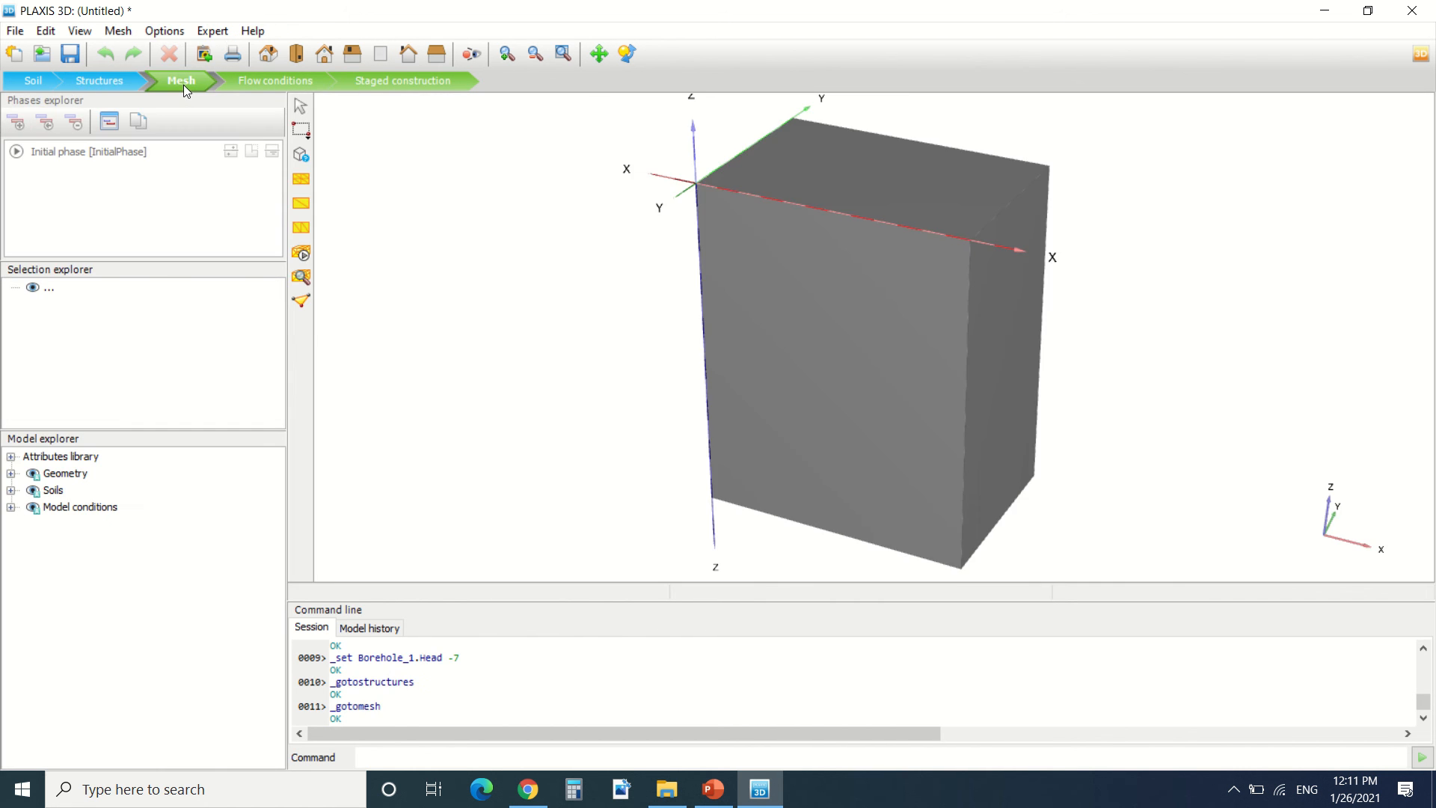
{"action": "mouse_move", "coordinate": [356, 153]}
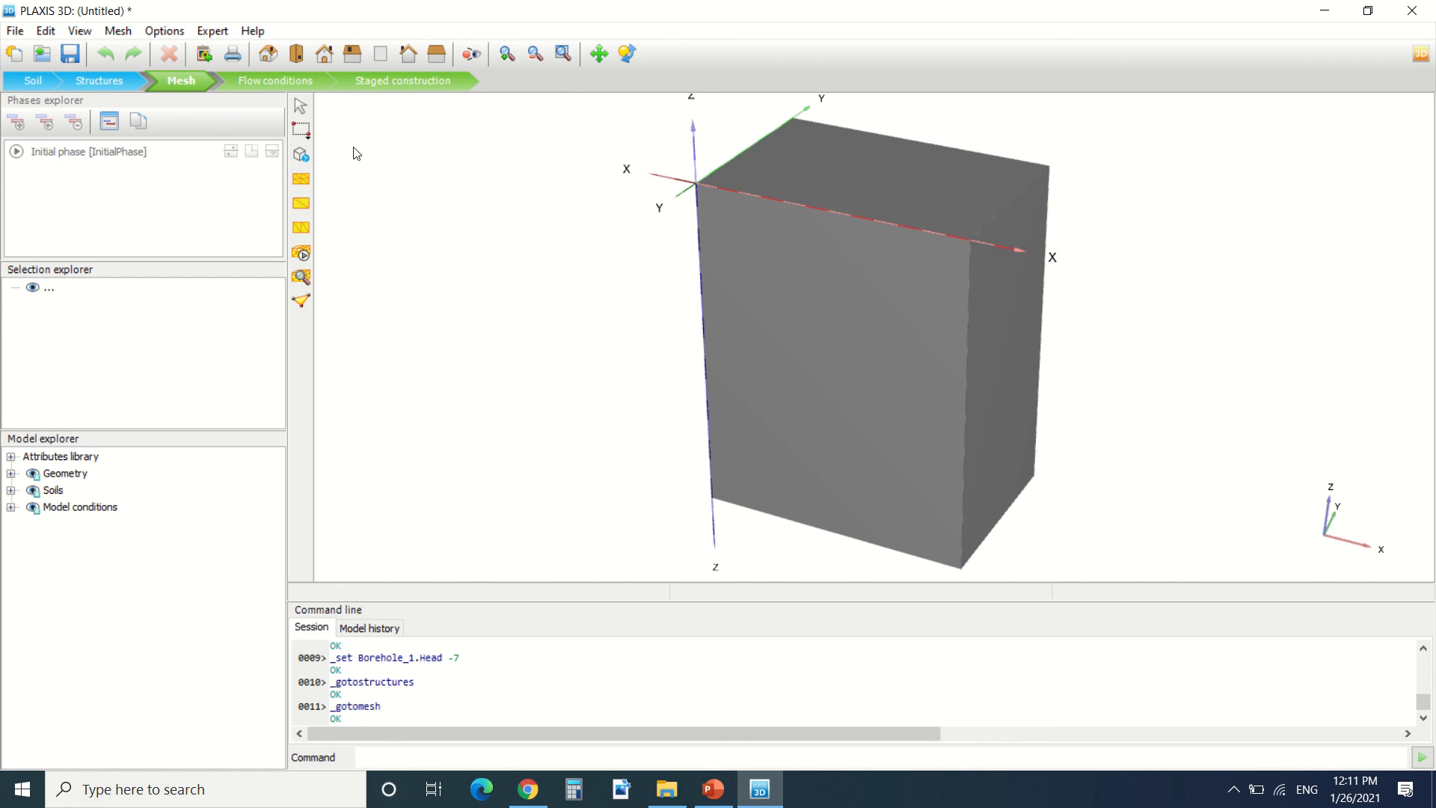
{"action": "mouse_move", "coordinate": [316, 223]}
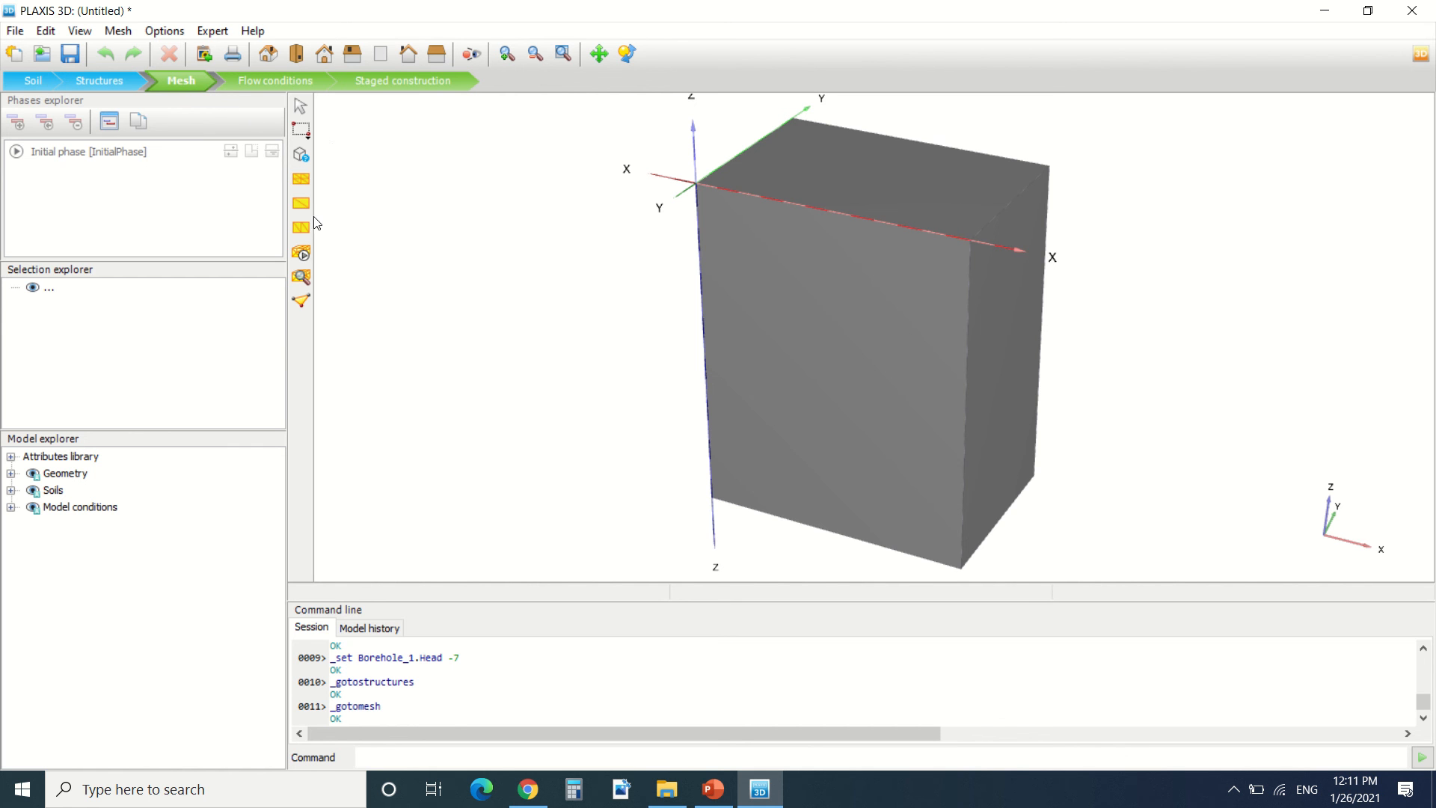
{"action": "mouse_move", "coordinate": [300, 227]}
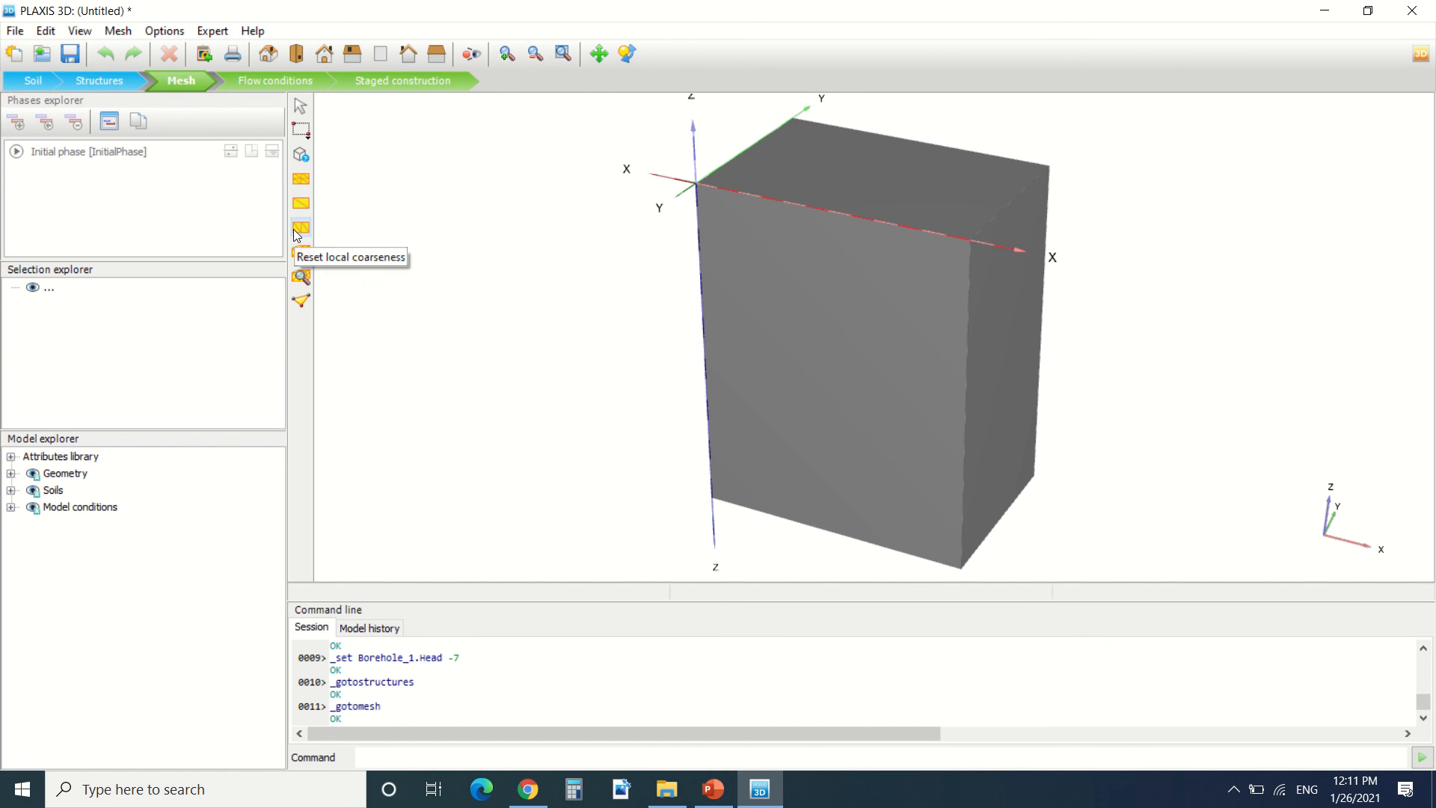
{"action": "mouse_move", "coordinate": [302, 138]}
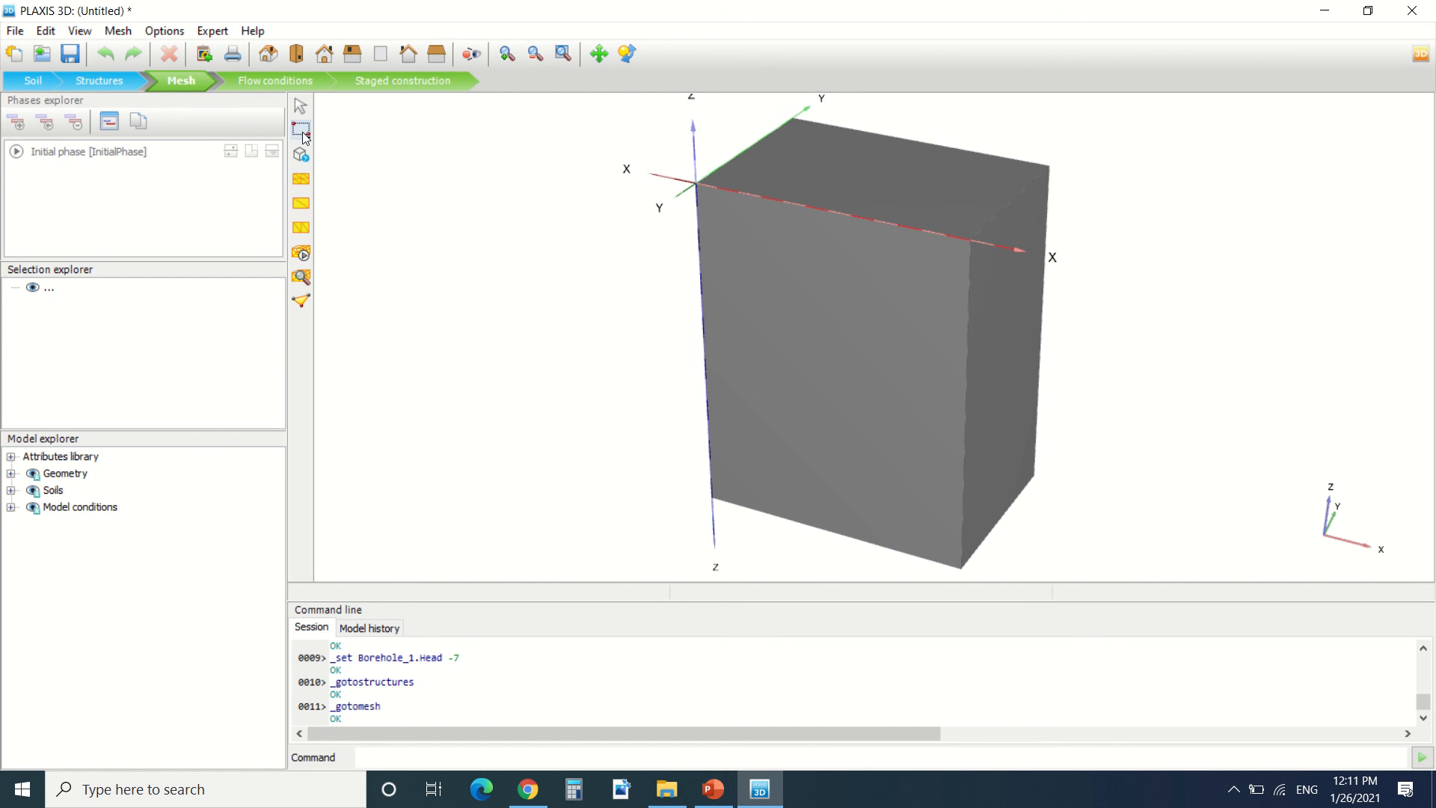
{"action": "mouse_move", "coordinate": [302, 190]}
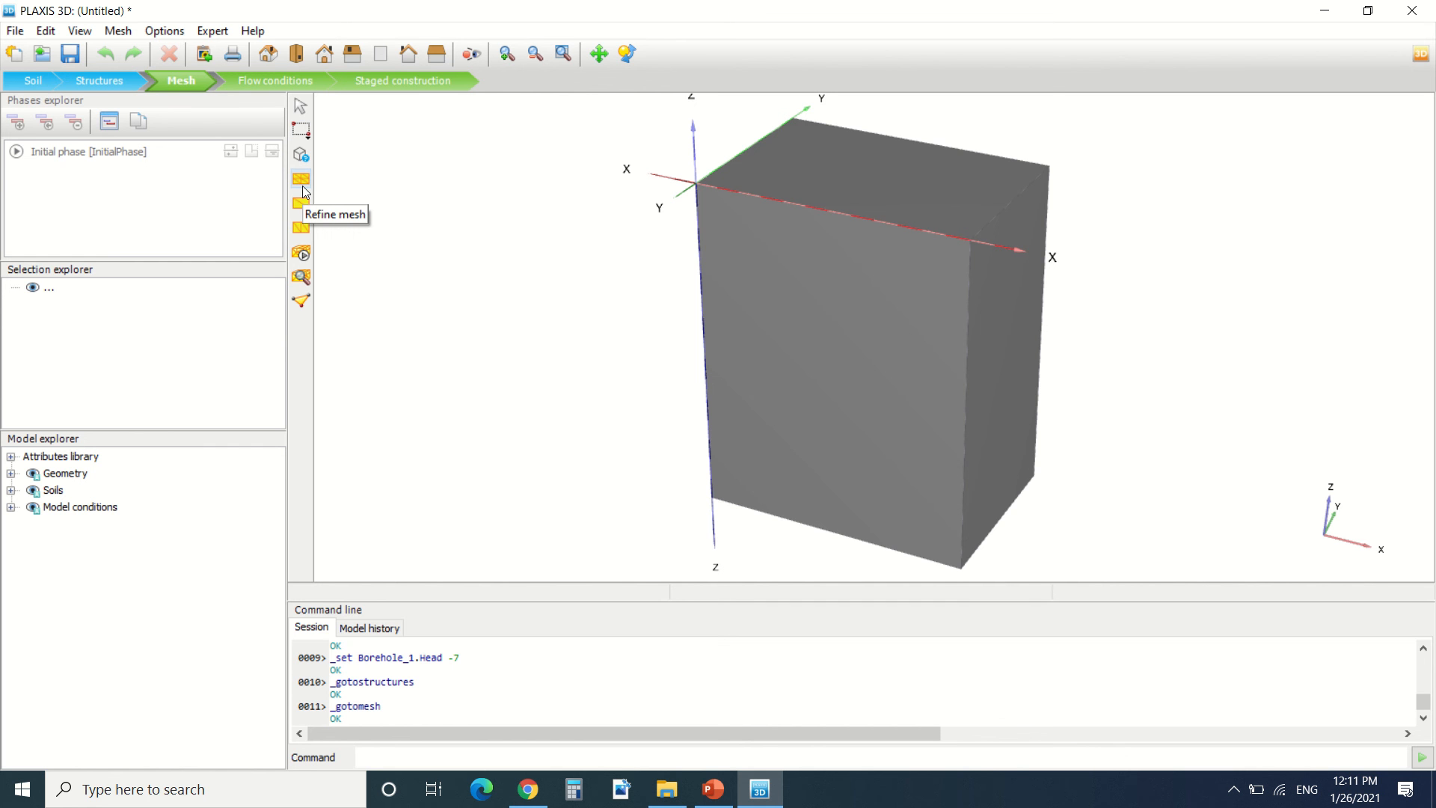
{"action": "mouse_move", "coordinate": [301, 202]}
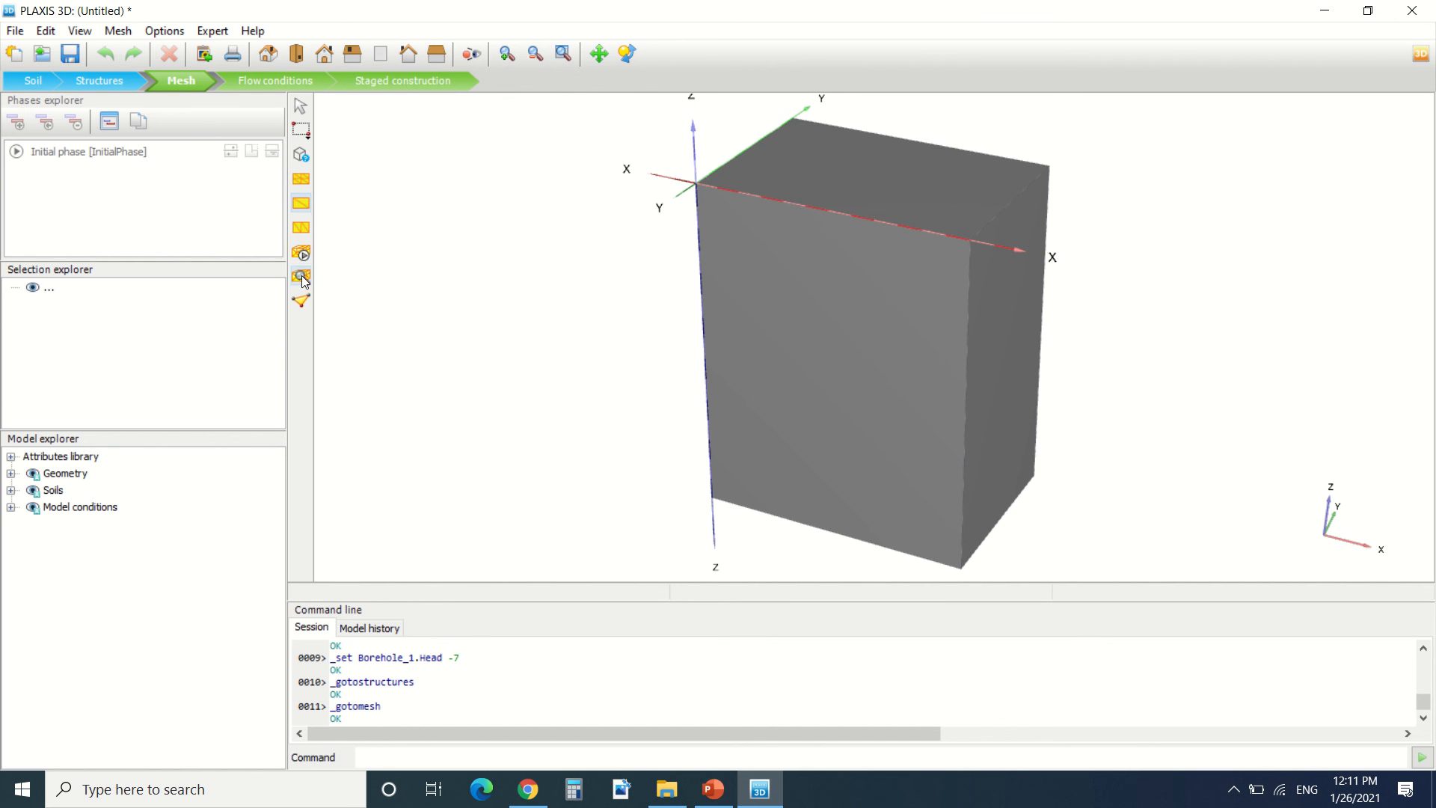
{"action": "left_click", "coordinate": [301, 254]}
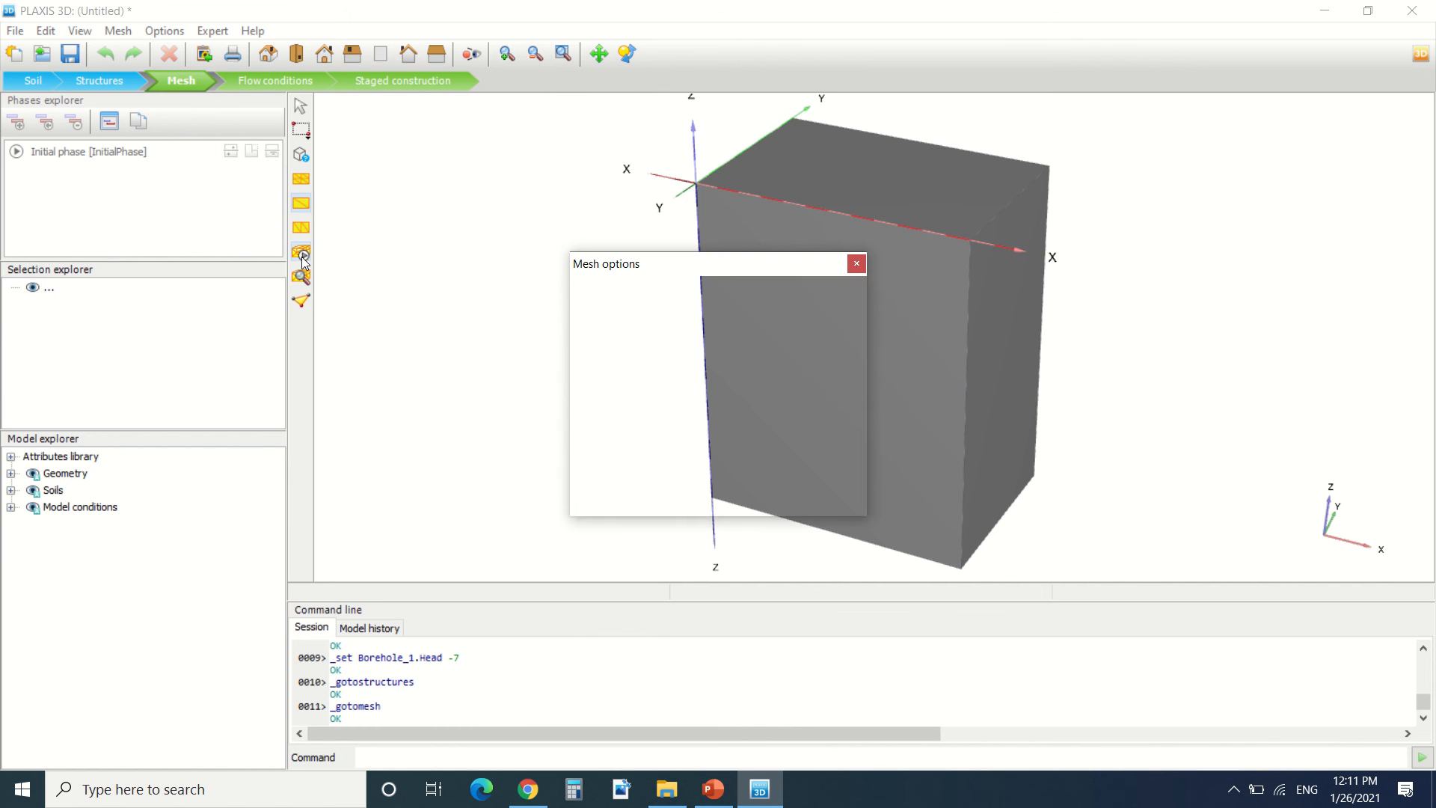
{"action": "left_click", "coordinate": [855, 264]}
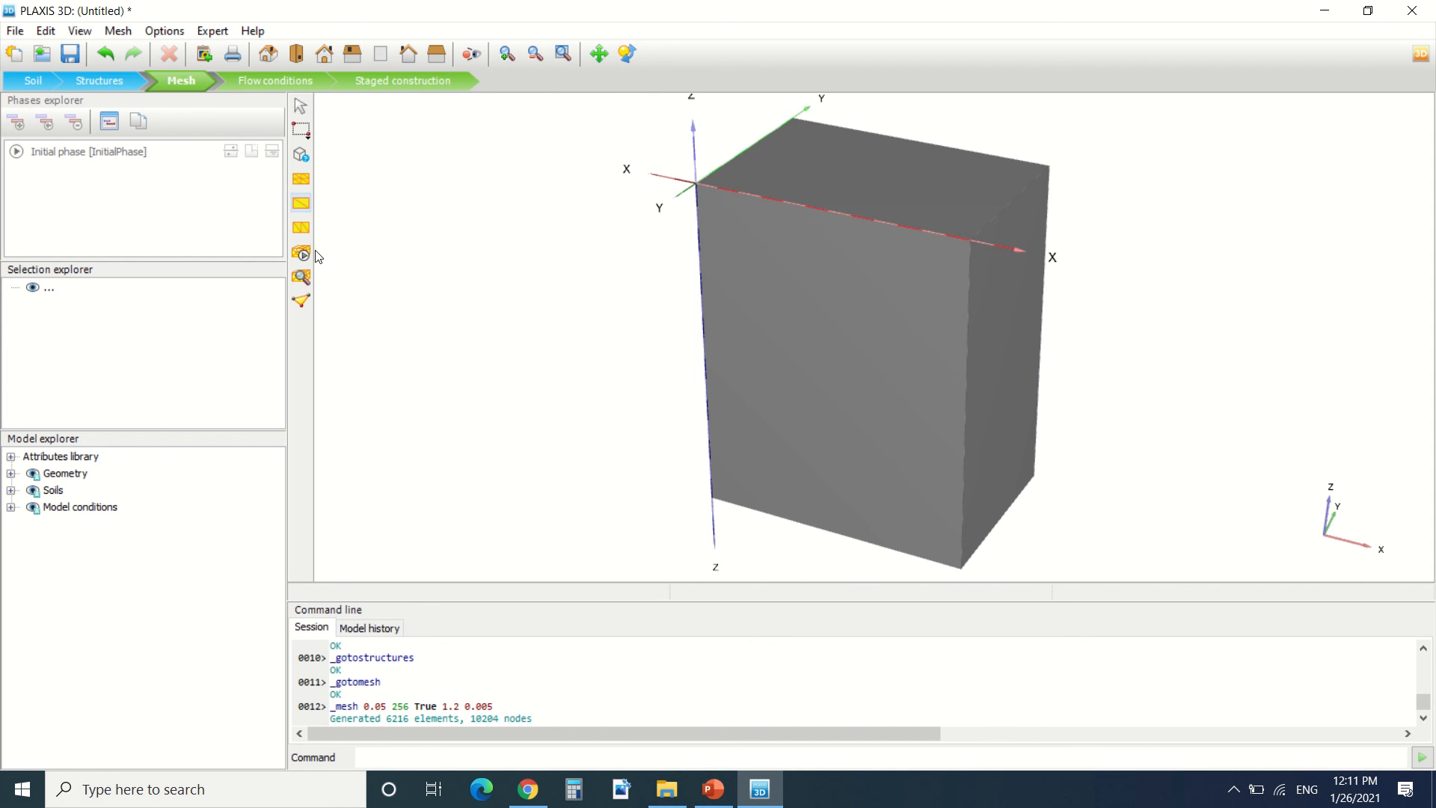
- View the generated mesh in Output, then move on through Flow conditions to Staged construction
{"action": "left_click", "coordinate": [300, 276]}
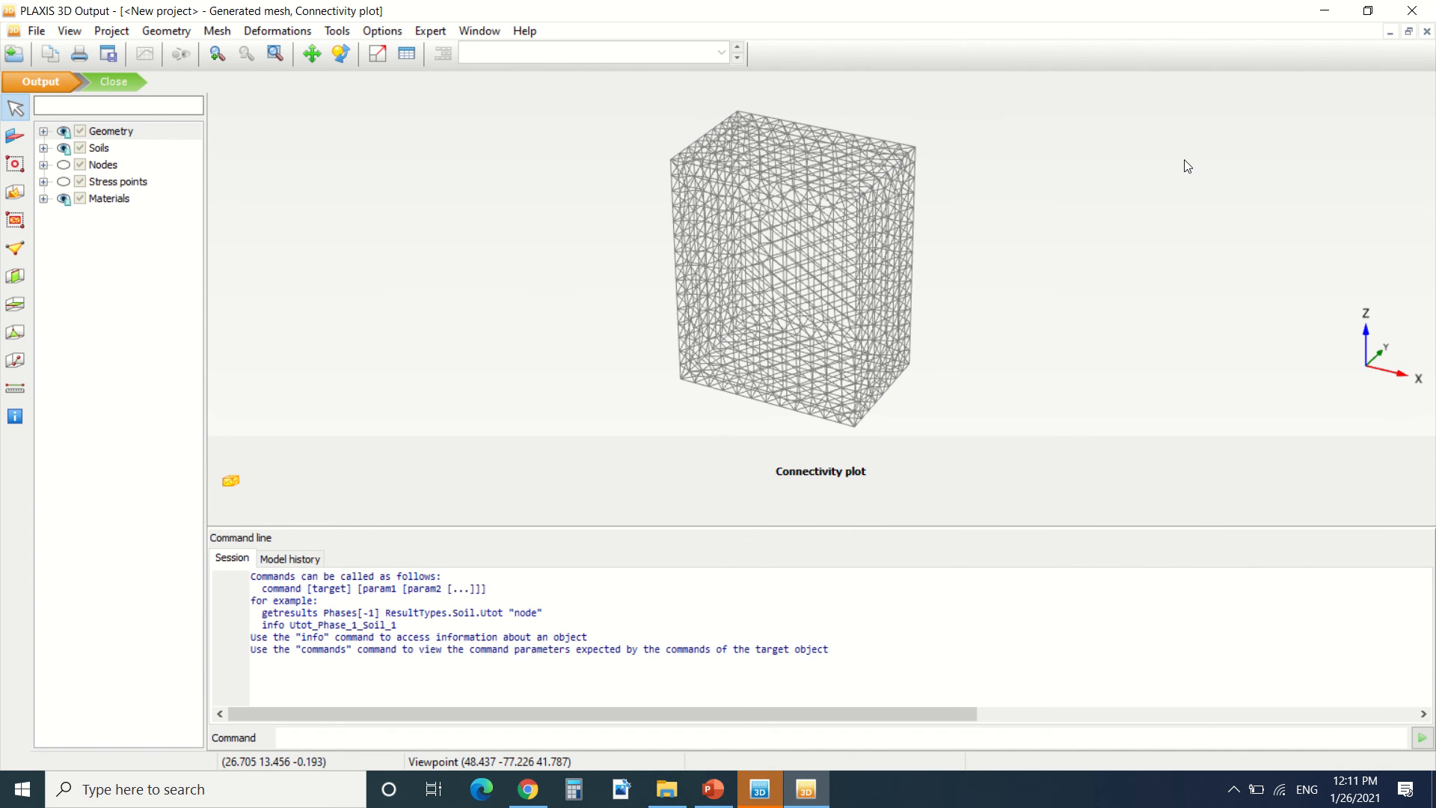
{"action": "mouse_move", "coordinate": [115, 81]}
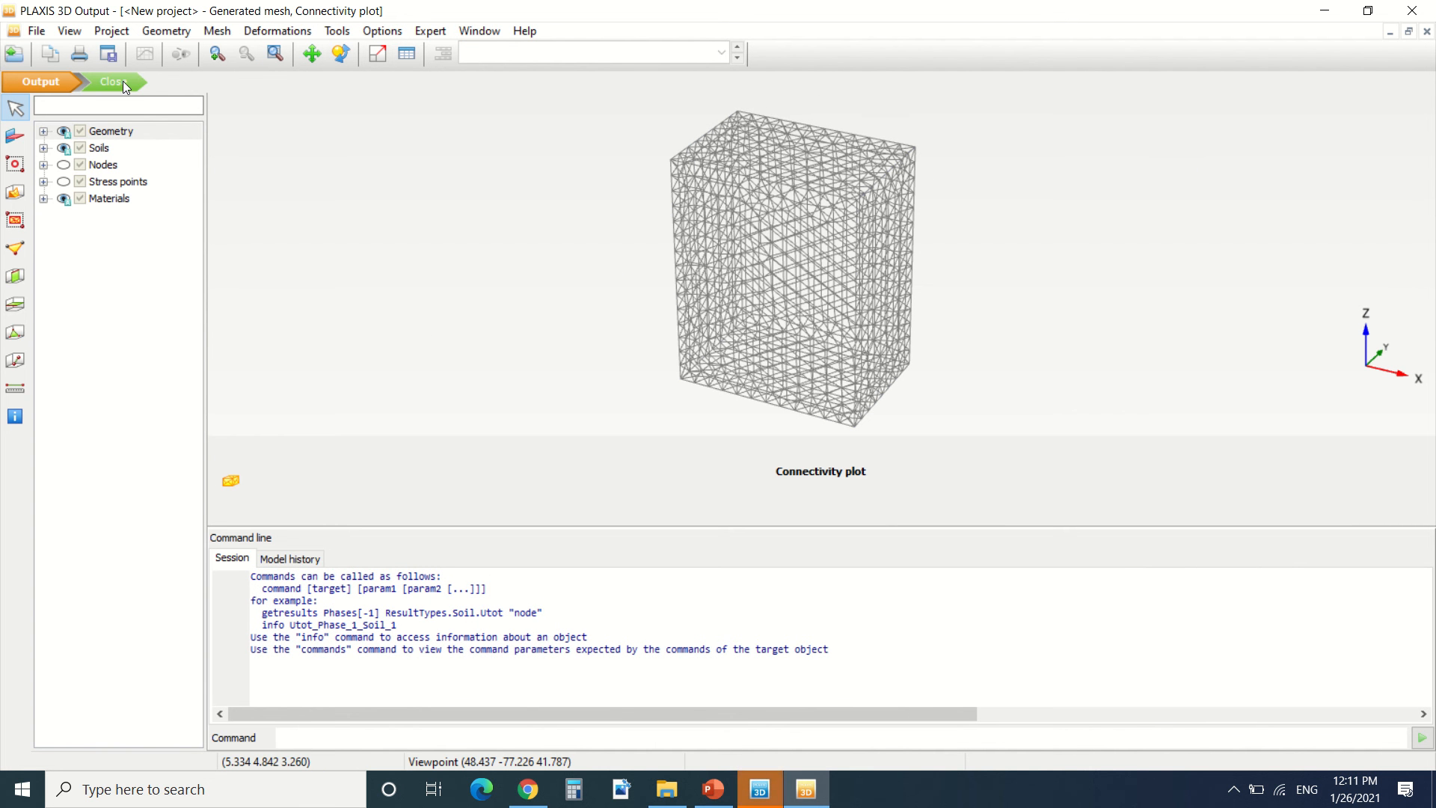
{"action": "left_click", "coordinate": [109, 81]}
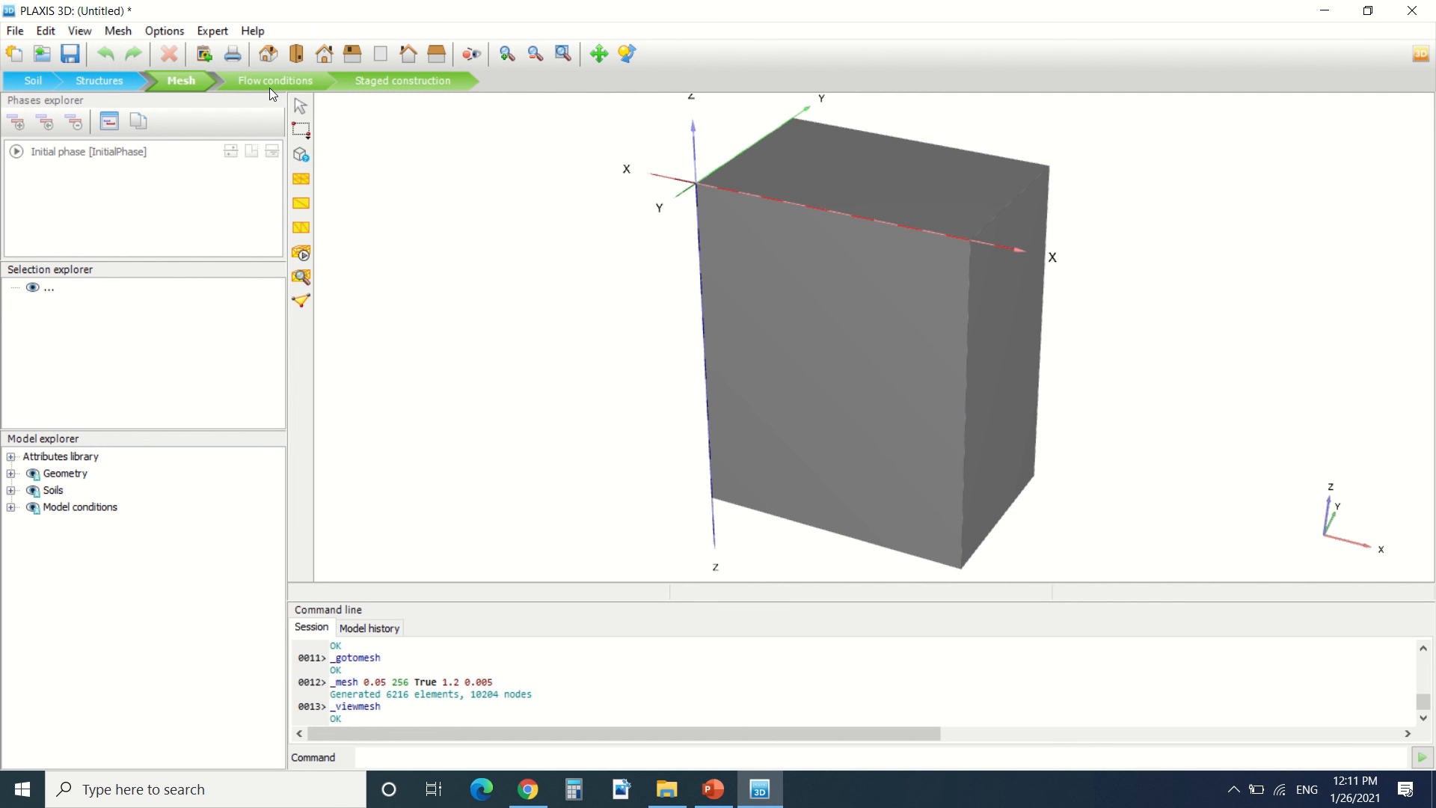
{"action": "left_click", "coordinate": [275, 81]}
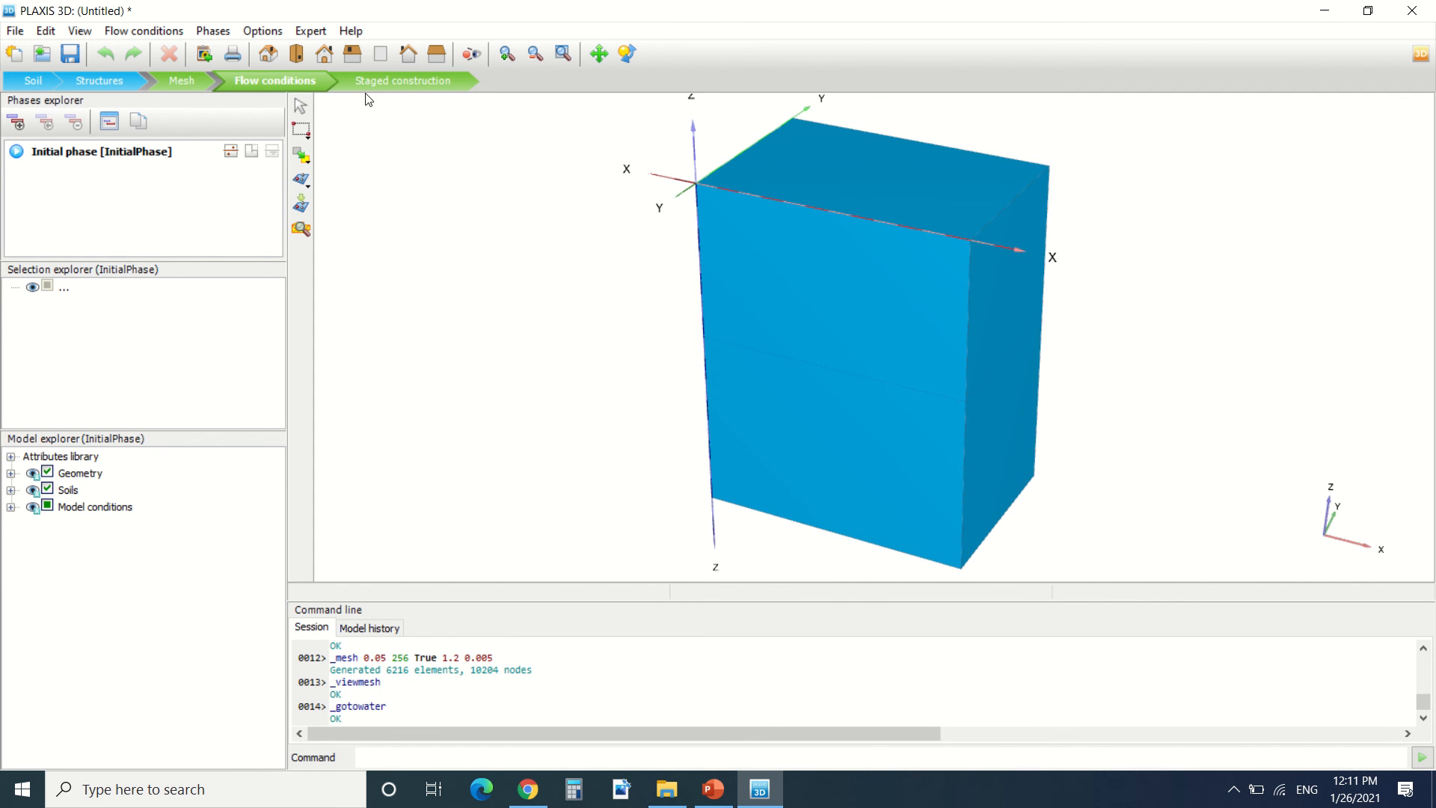
{"action": "left_click", "coordinate": [401, 81]}
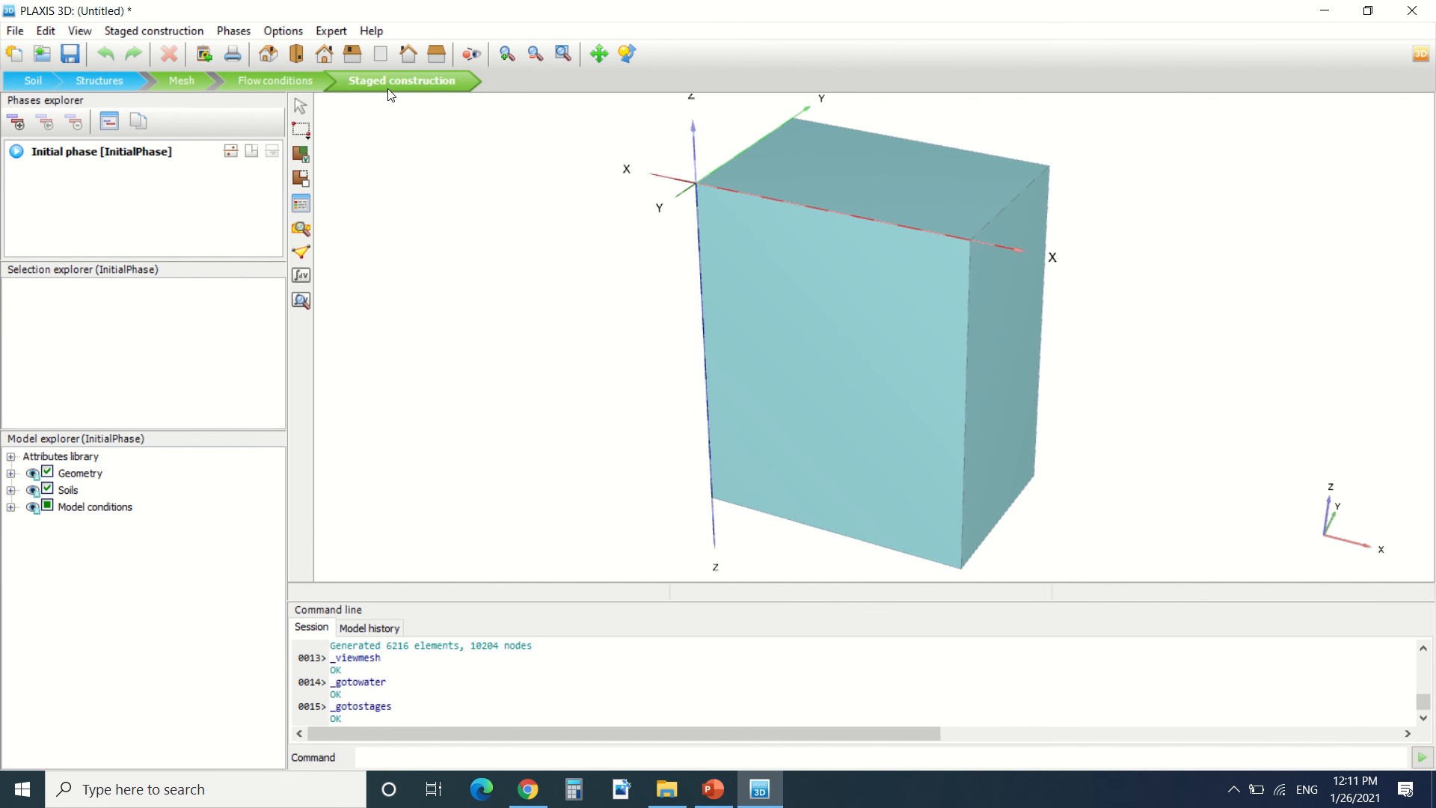